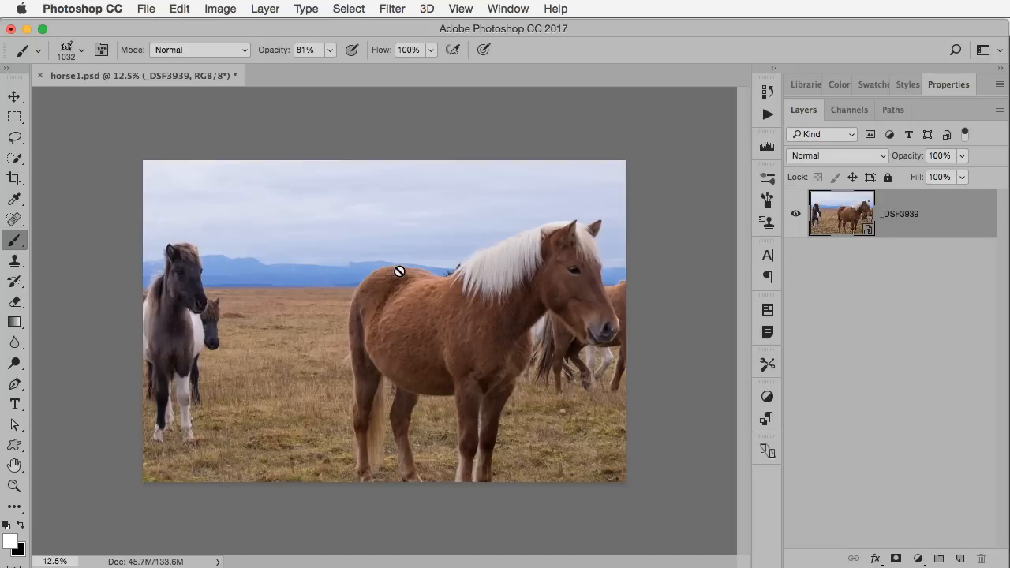
pyautogui.moveTo(407, 278)
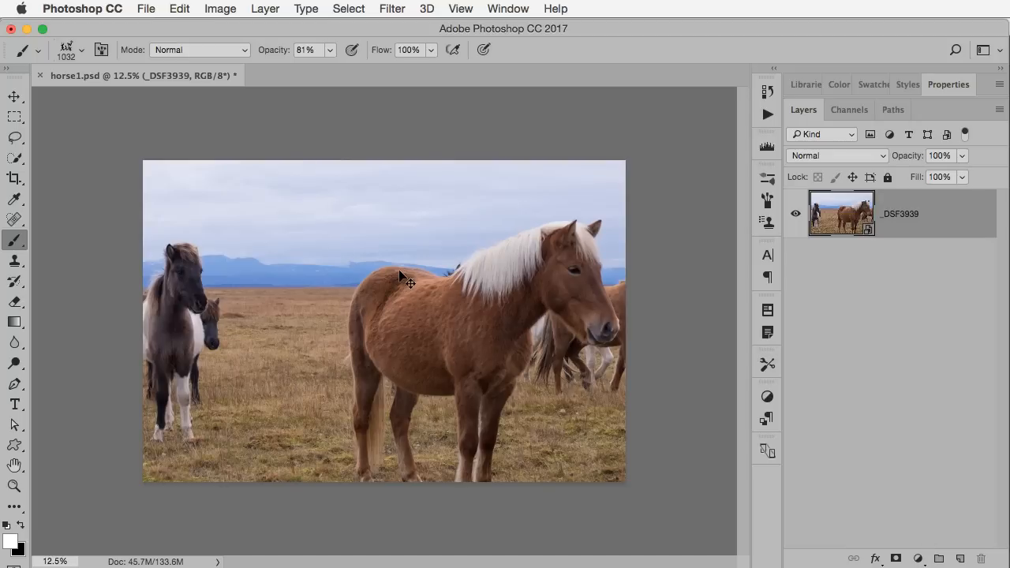
# Create a new blank white Untitled-1 document with the chosen resolution alongside the horse photo
pyautogui.click(145, 10)
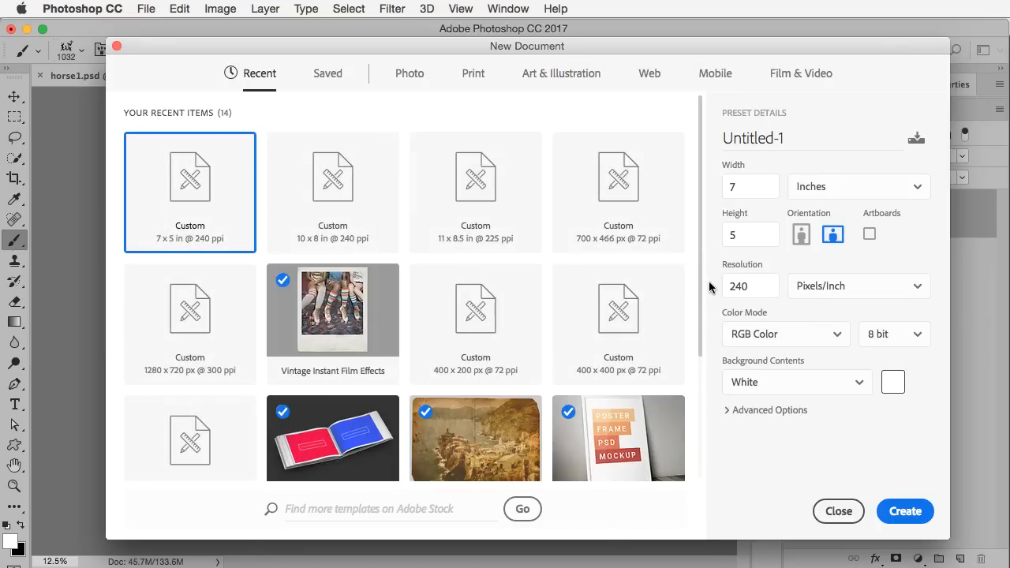
pyautogui.click(744, 286)
pyautogui.write('3')
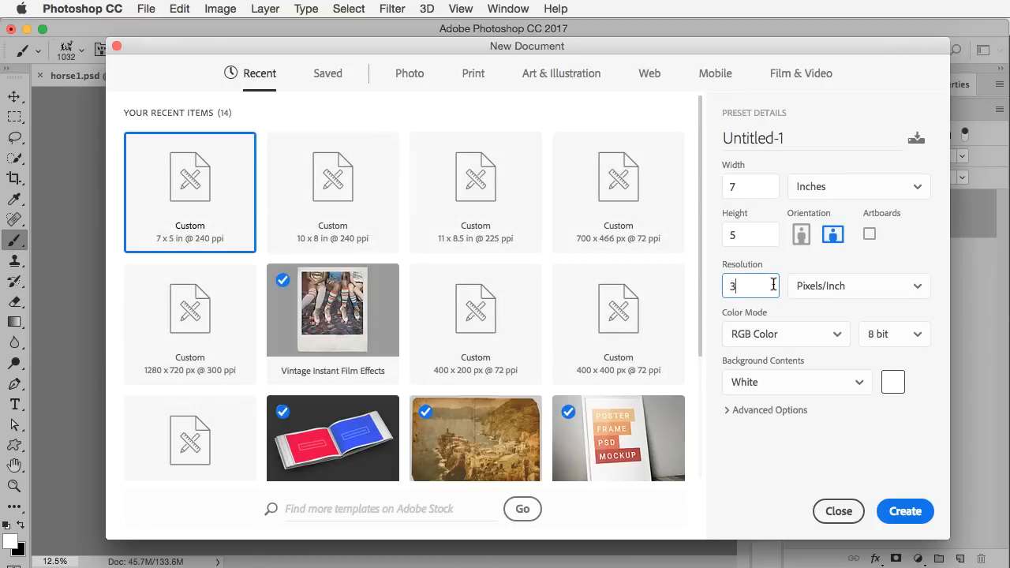
pyautogui.click(904, 511)
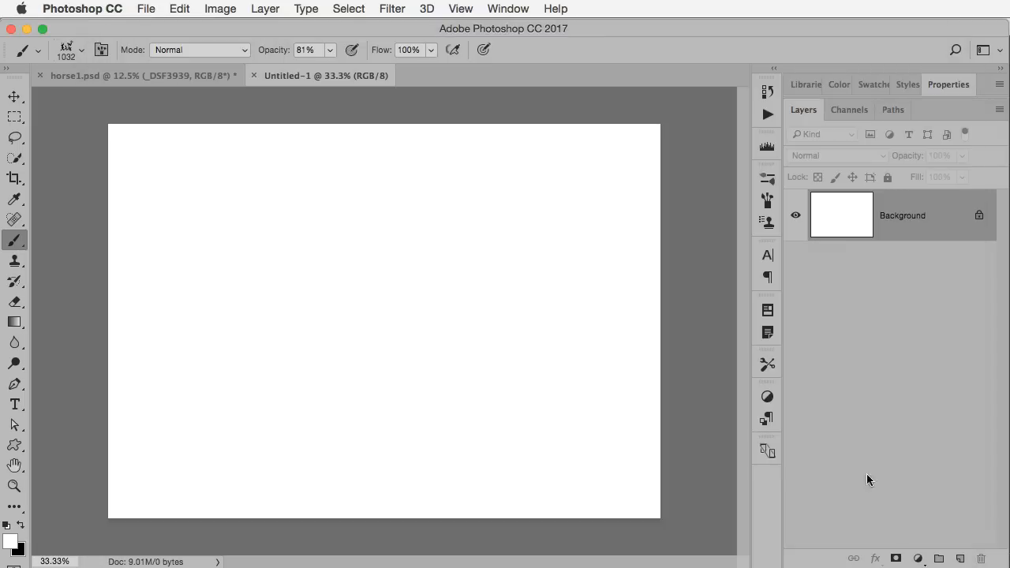
pyautogui.moveTo(19, 251)
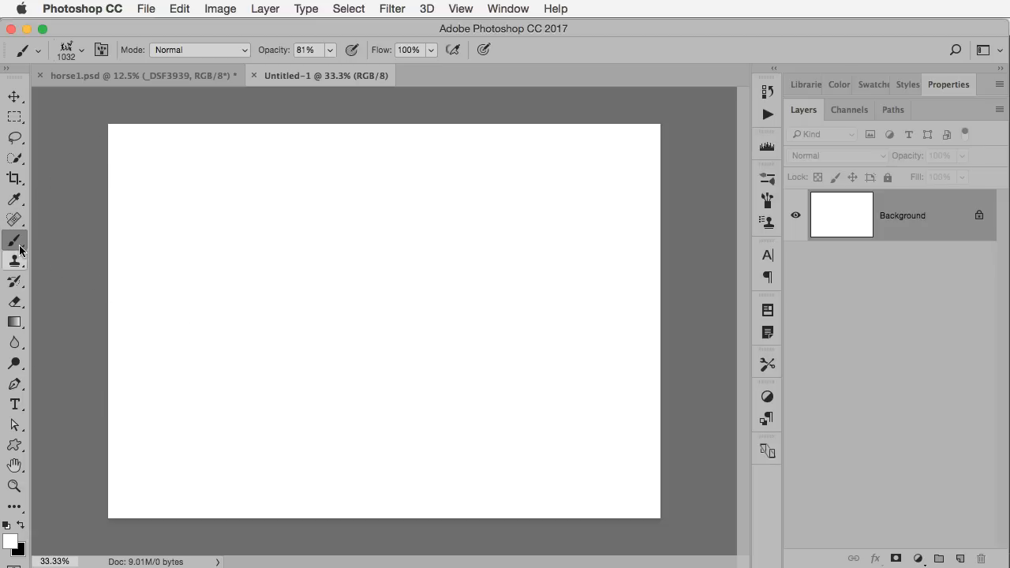
# Paint soft black dots with the Brush tool, then switch to the Elliptical Marquee for thin oval flakes
pyautogui.click(82, 49)
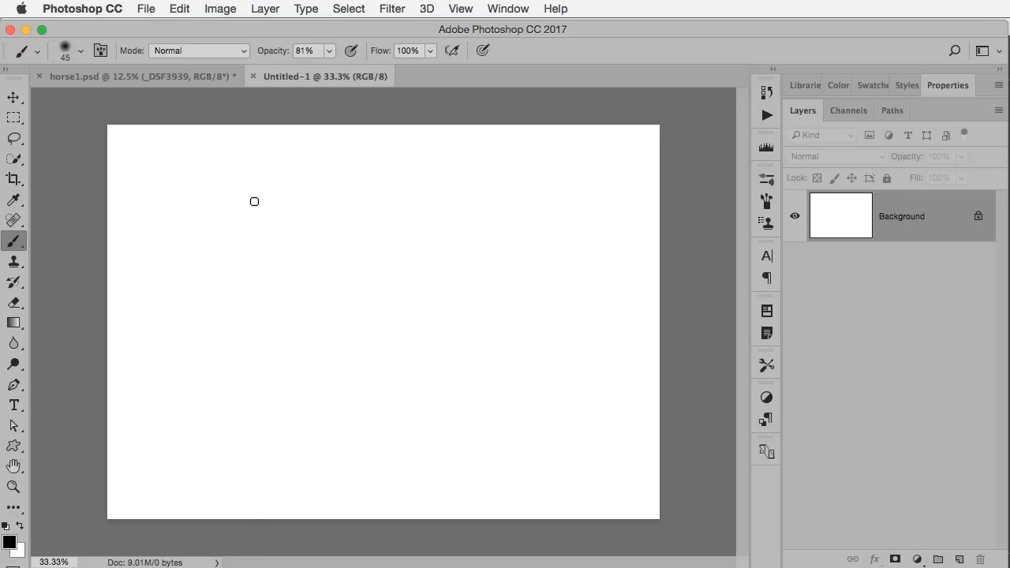
pyautogui.moveTo(269, 54)
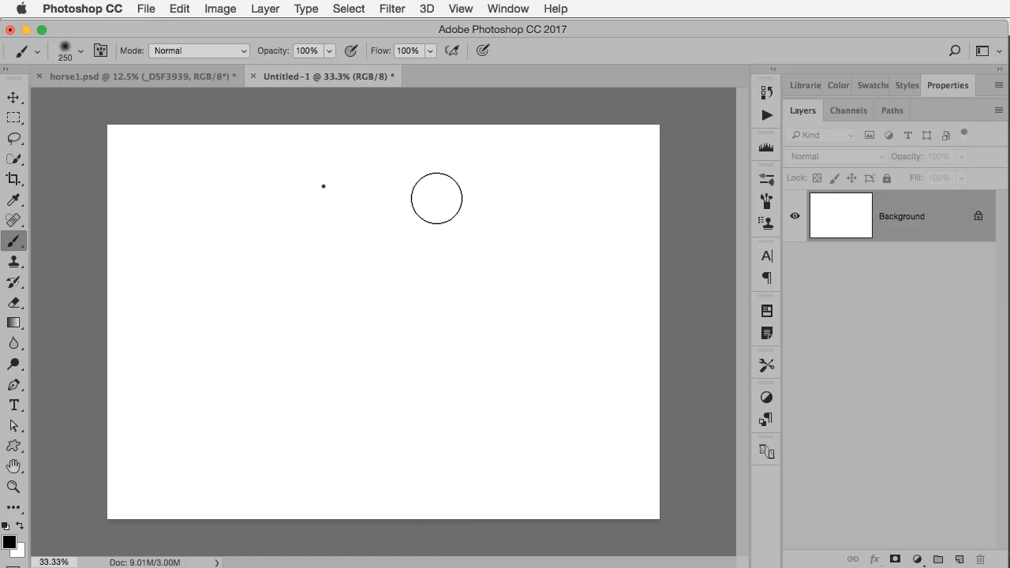
pyautogui.click(338, 320)
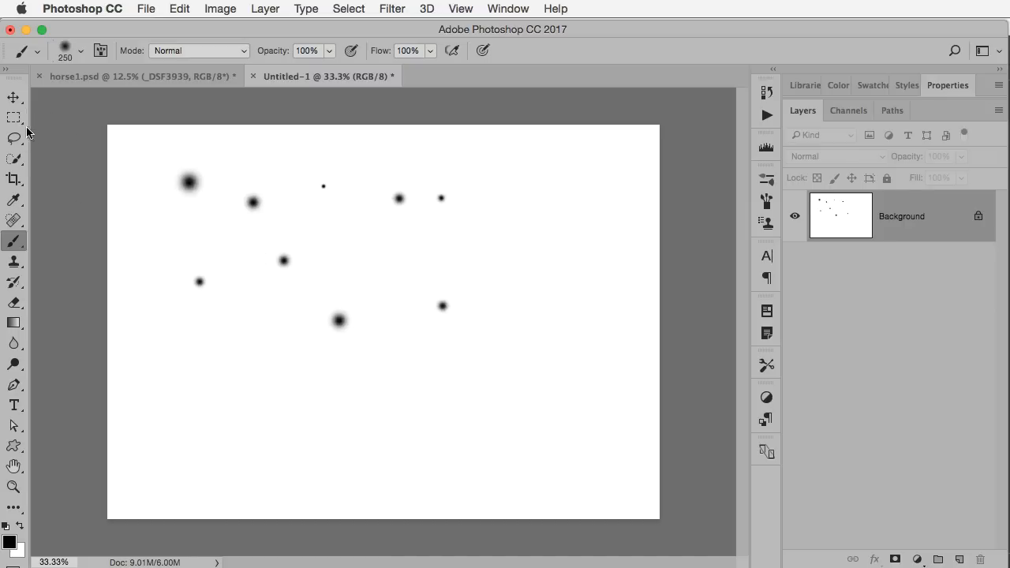
pyautogui.click(14, 117)
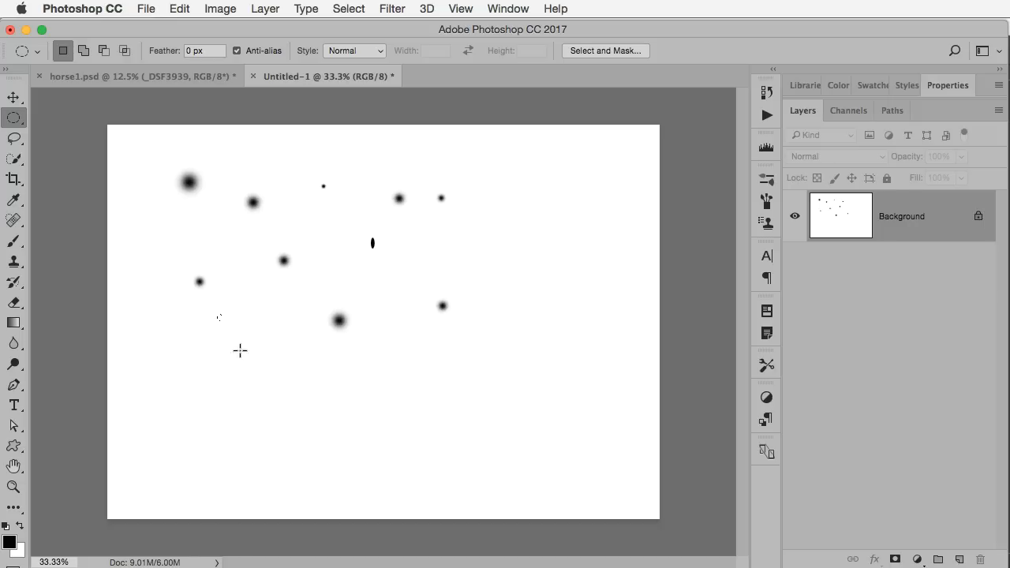
pyautogui.moveTo(456, 158)
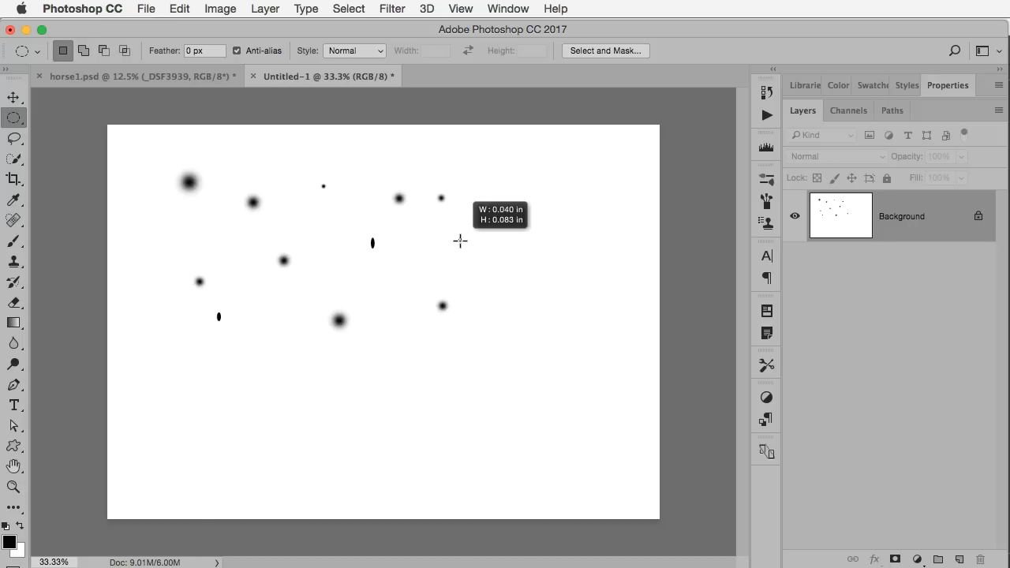
pyautogui.moveTo(461, 246)
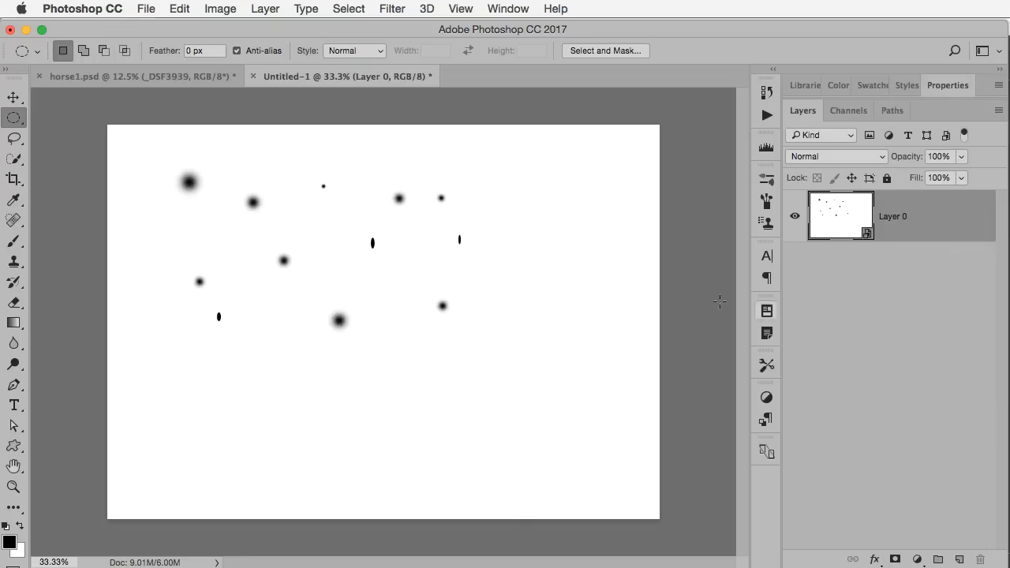
# Apply a Motion Blur of Angle 88 and Distance about 49 to streak the dots vertically
pyautogui.click(391, 10)
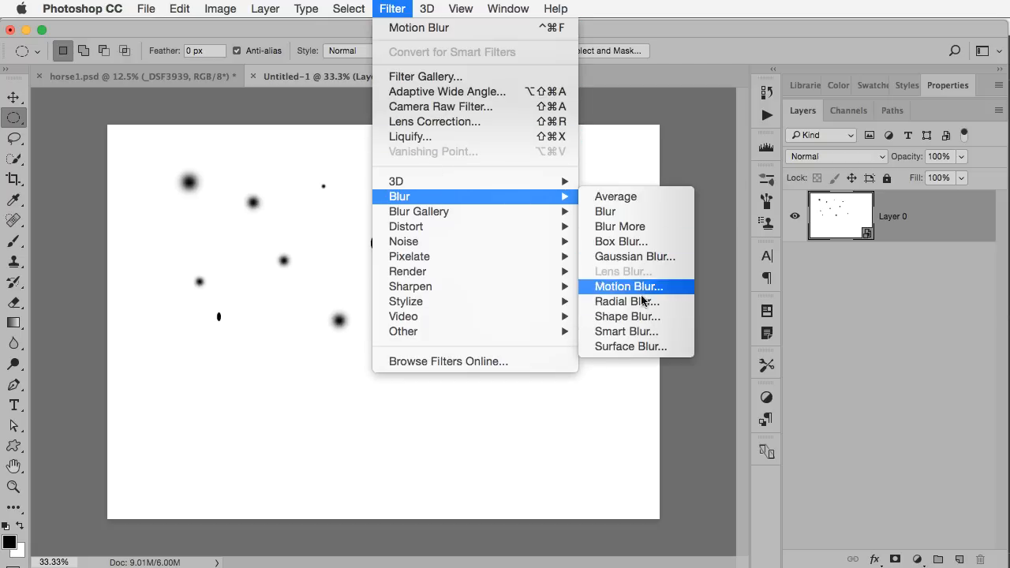
pyautogui.click(628, 287)
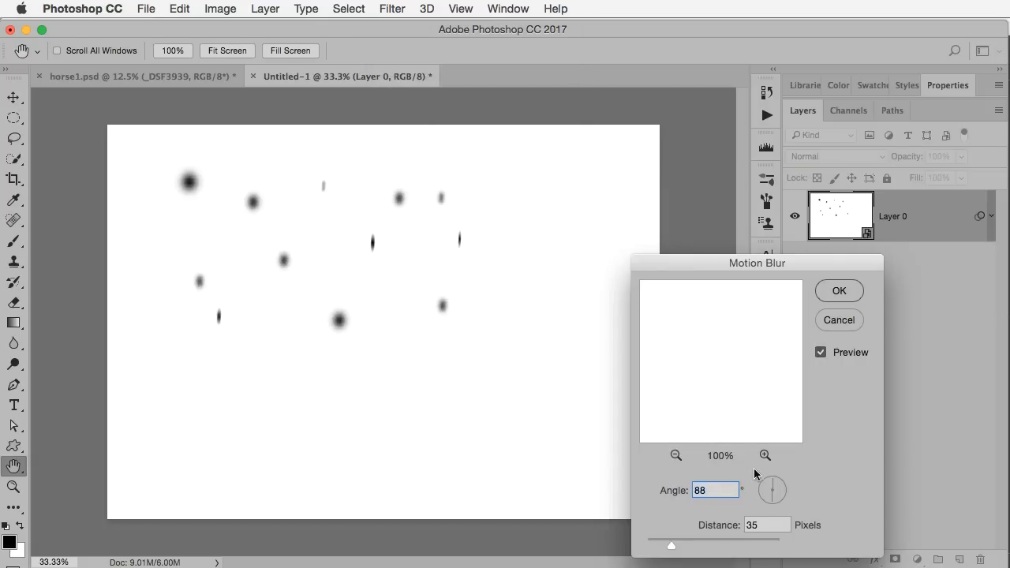
pyautogui.moveTo(672, 545); pyautogui.dragTo(676, 546)
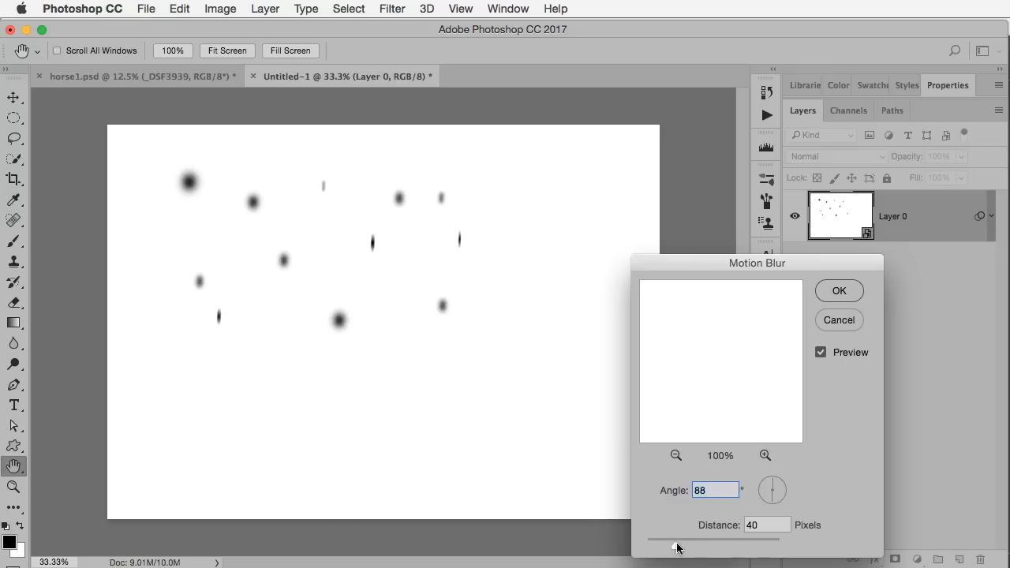
pyautogui.moveTo(675, 545); pyautogui.dragTo(679, 545)
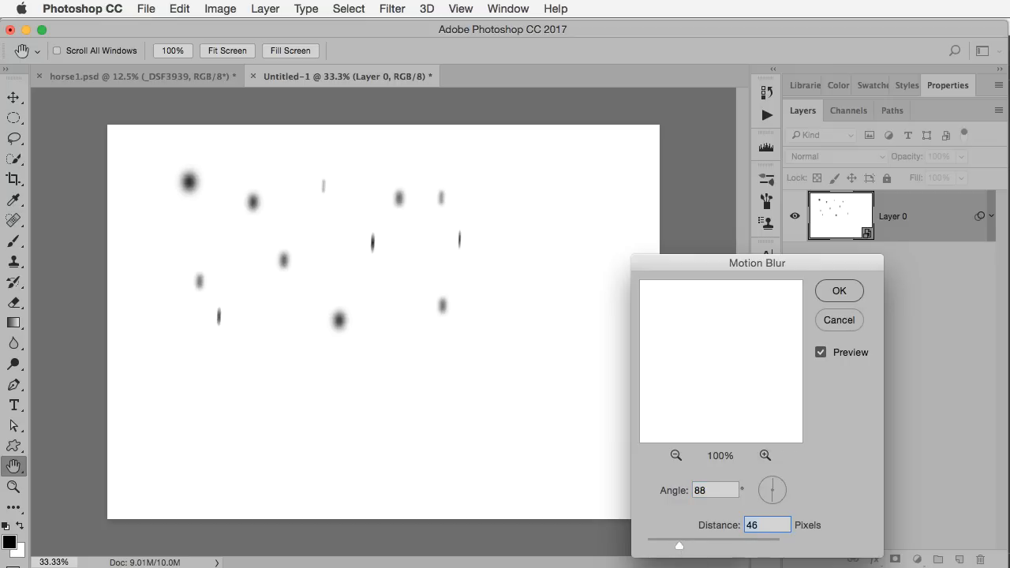
pyautogui.moveTo(732, 467)
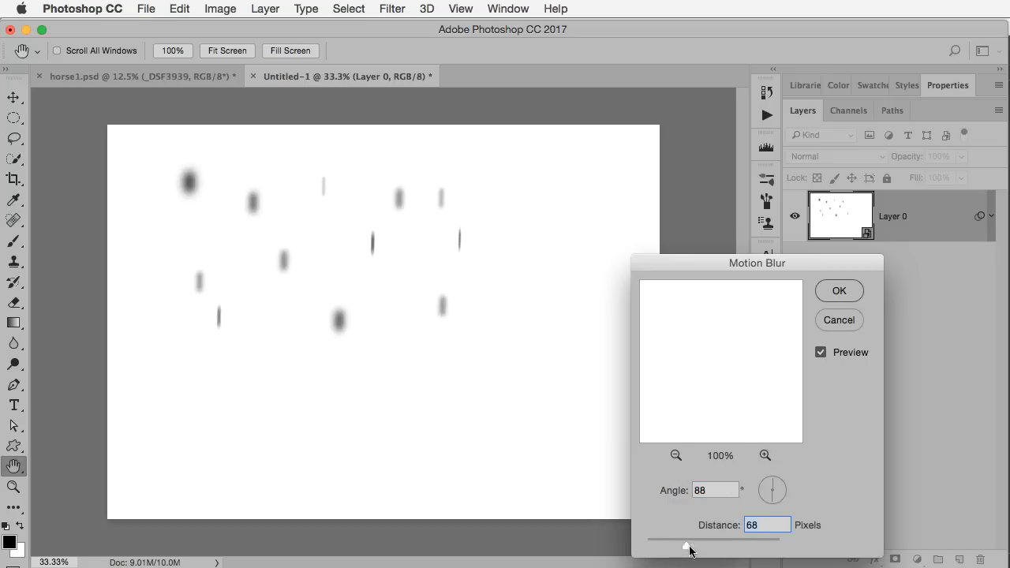
pyautogui.moveTo(691, 546); pyautogui.dragTo(683, 546)
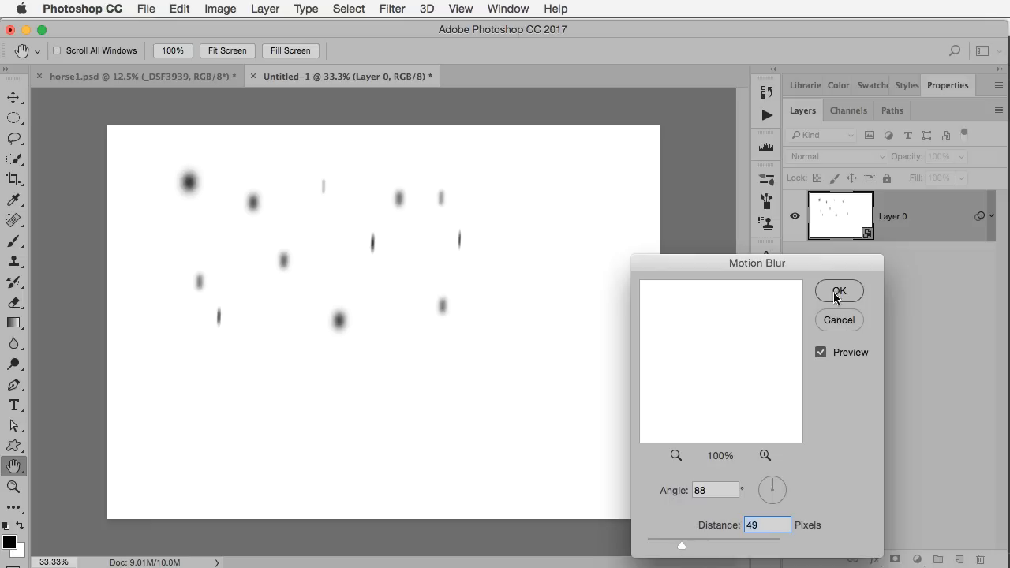
pyautogui.click(840, 290)
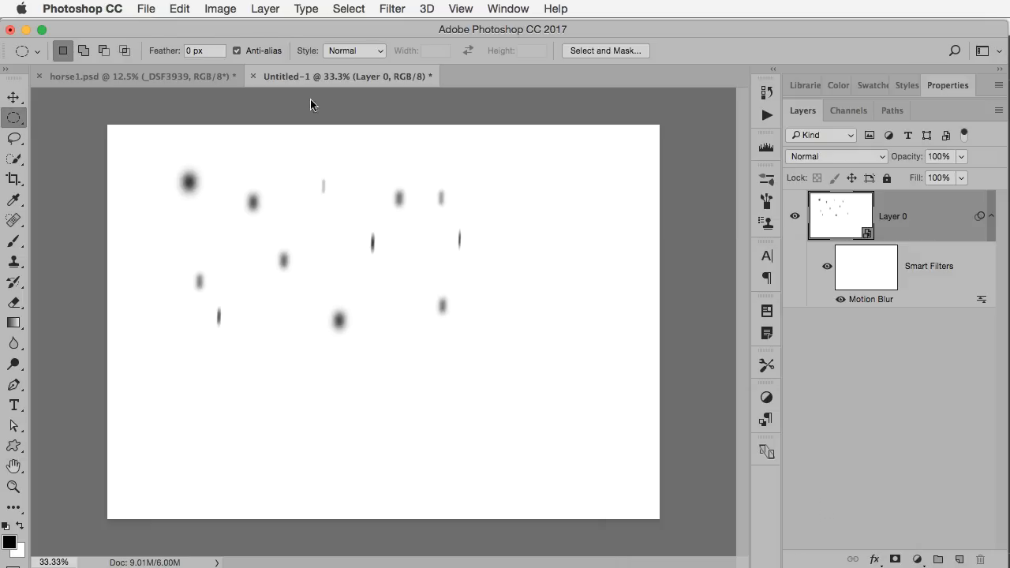
pyautogui.moveTo(175, 196)
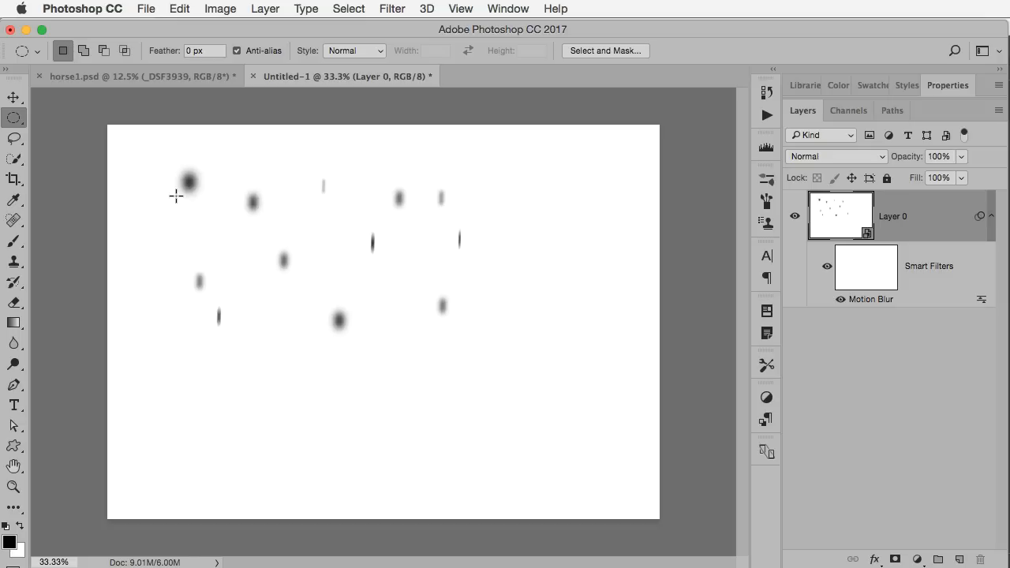
pyautogui.moveTo(190, 30)
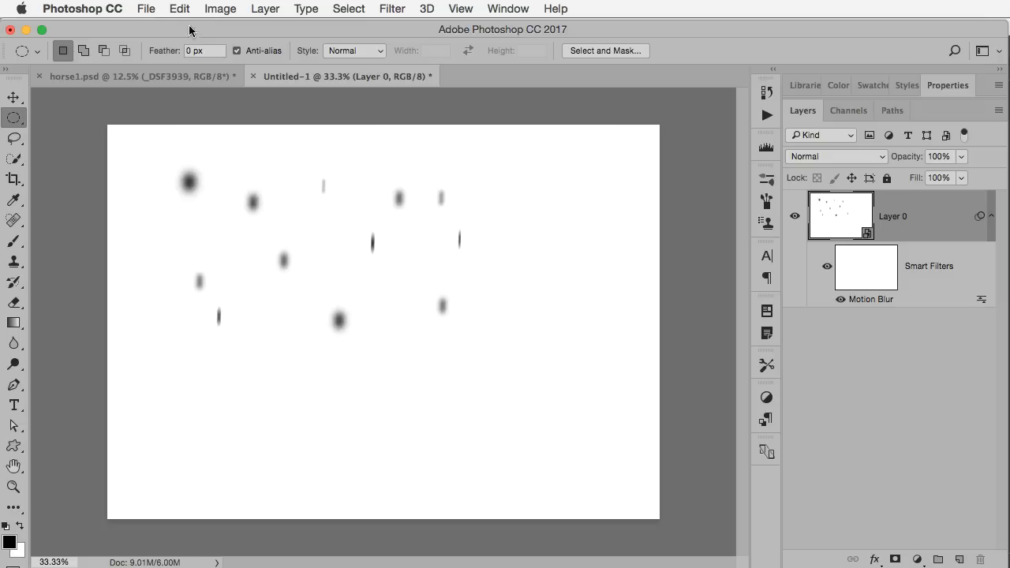
# Define the blurred dots as a brush preset named snow1 and return to the horse photo
pyautogui.click(179, 10)
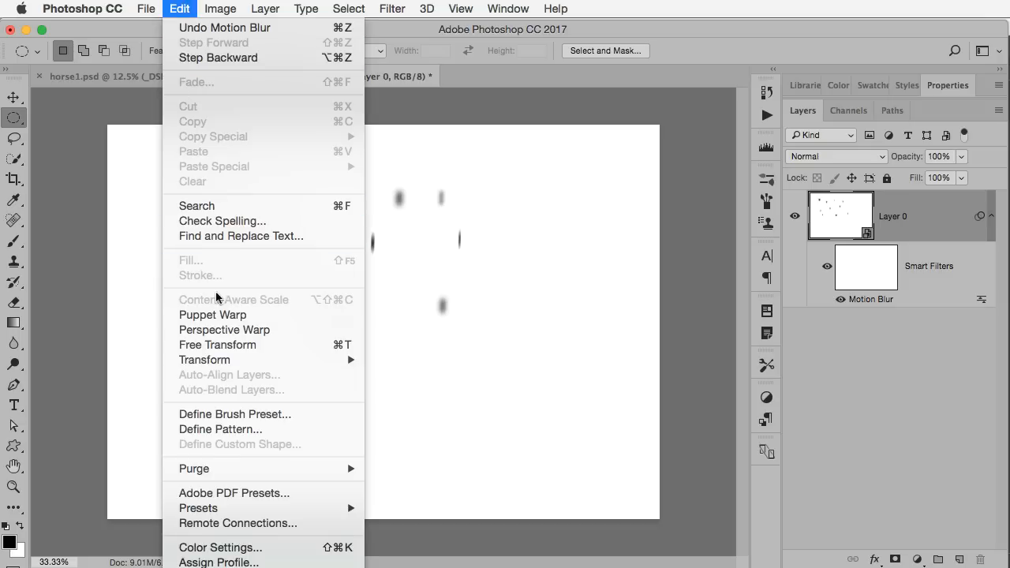
pyautogui.click(233, 413)
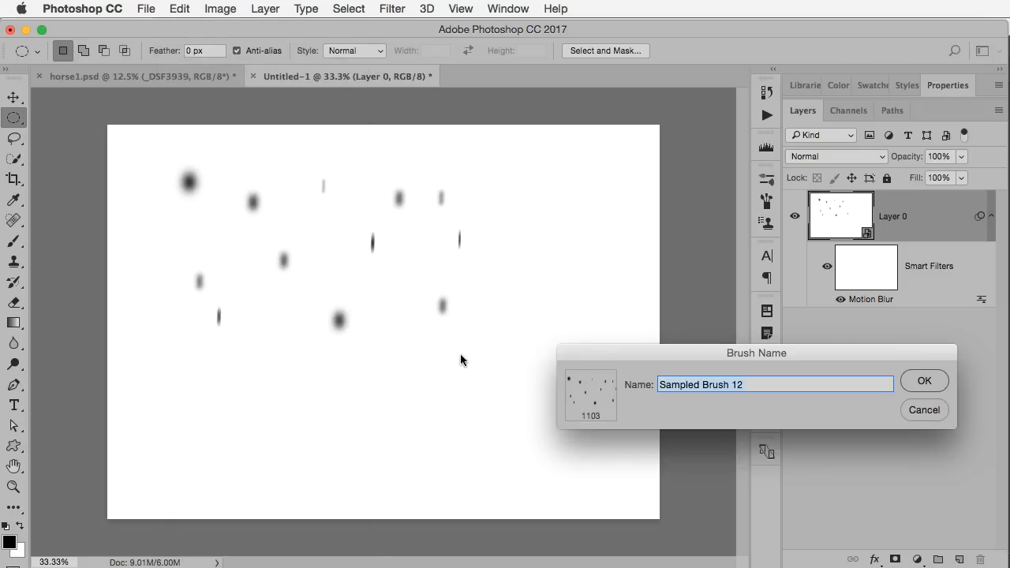
pyautogui.moveTo(733, 364)
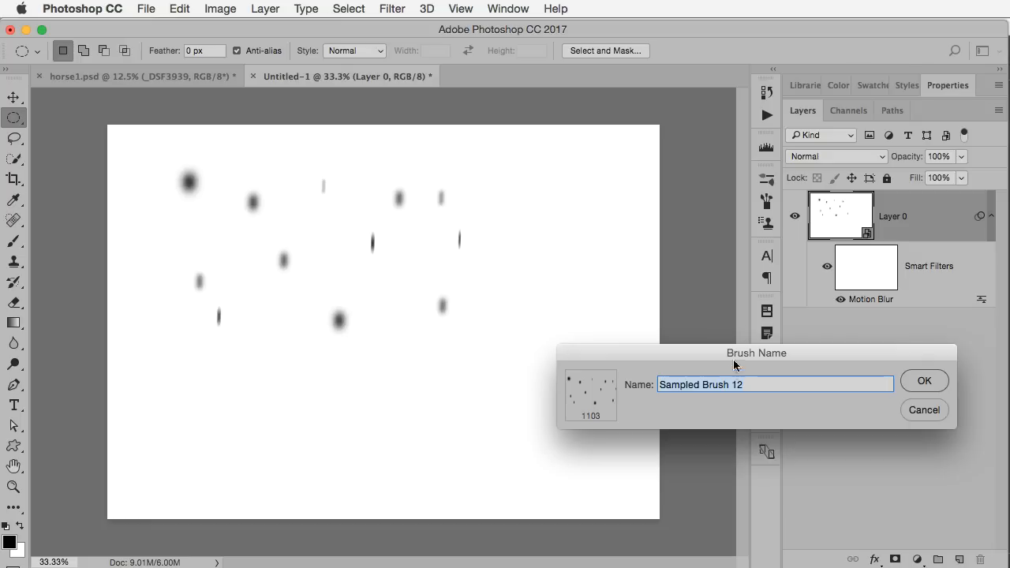
pyautogui.write('snow')
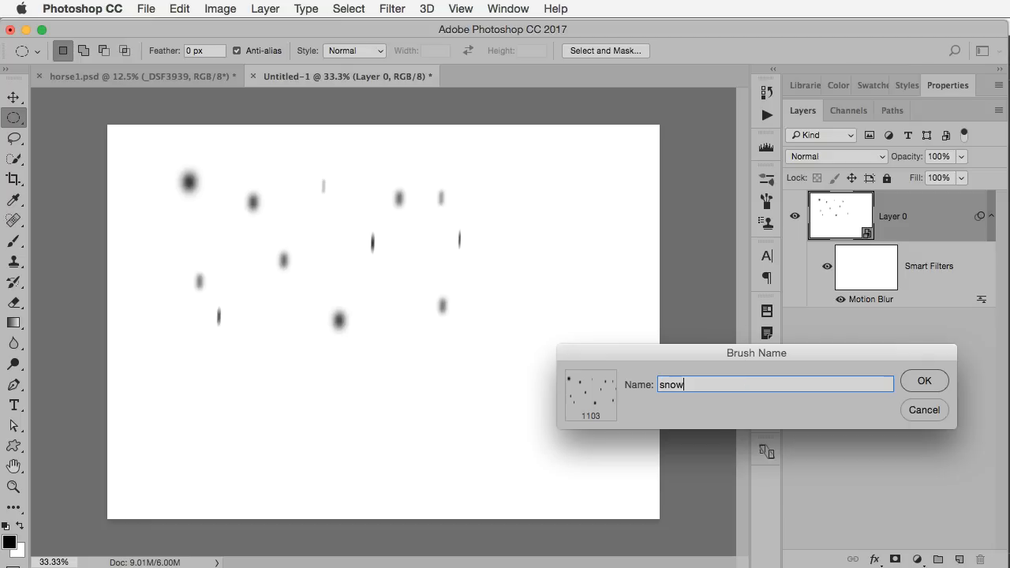
pyautogui.moveTo(792, 333)
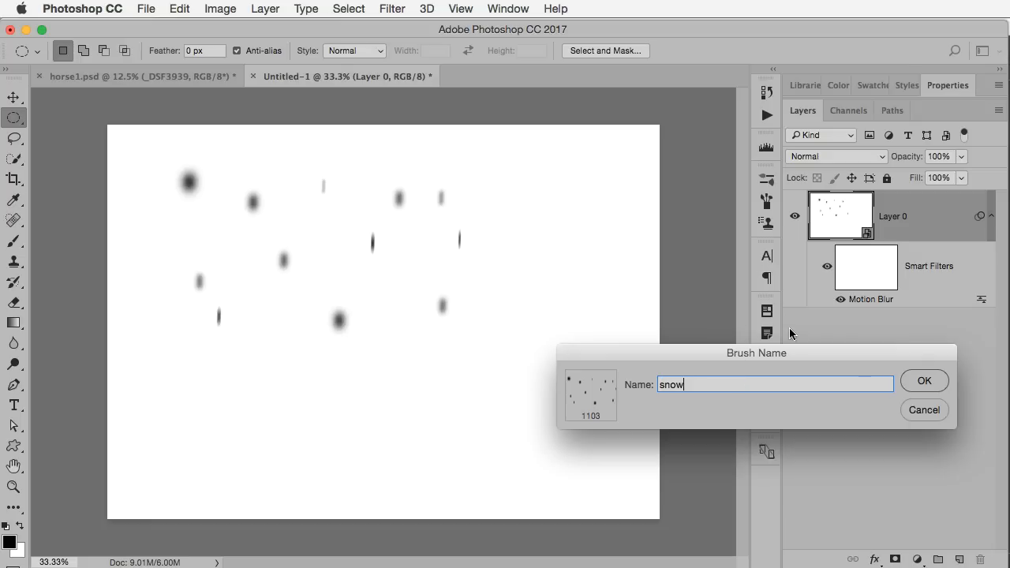
pyautogui.write('1')
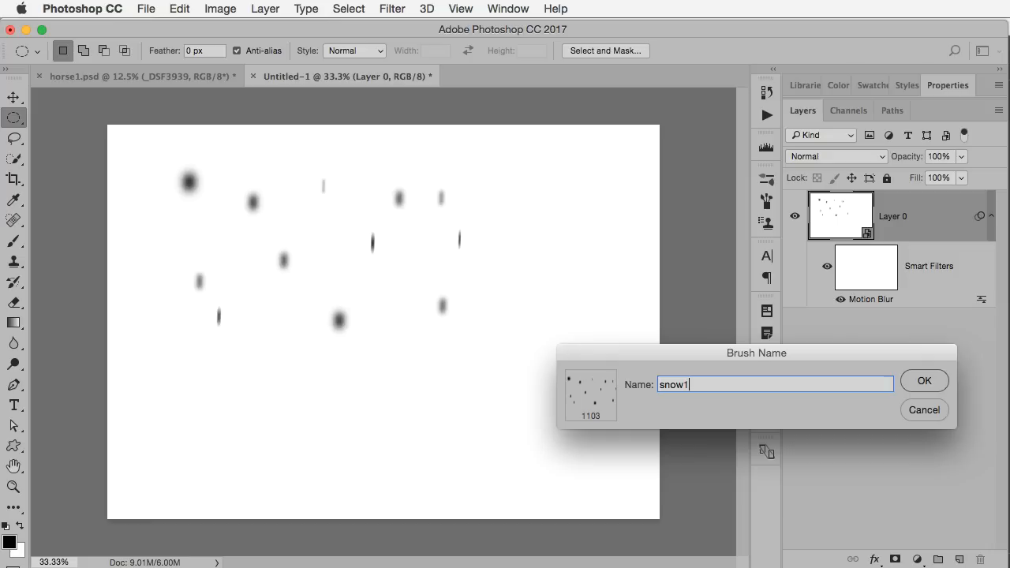
pyautogui.click(924, 381)
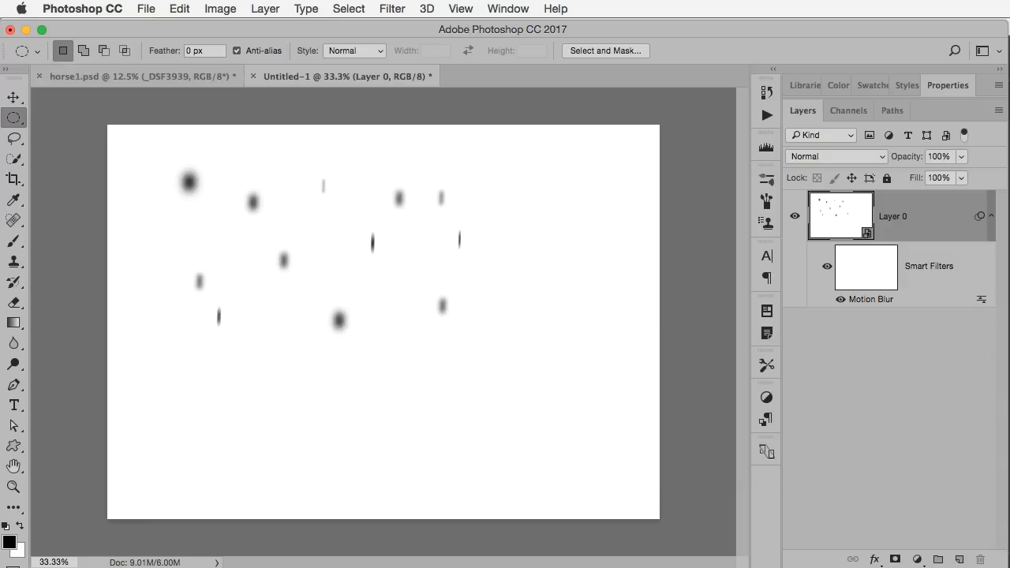
pyautogui.click(135, 76)
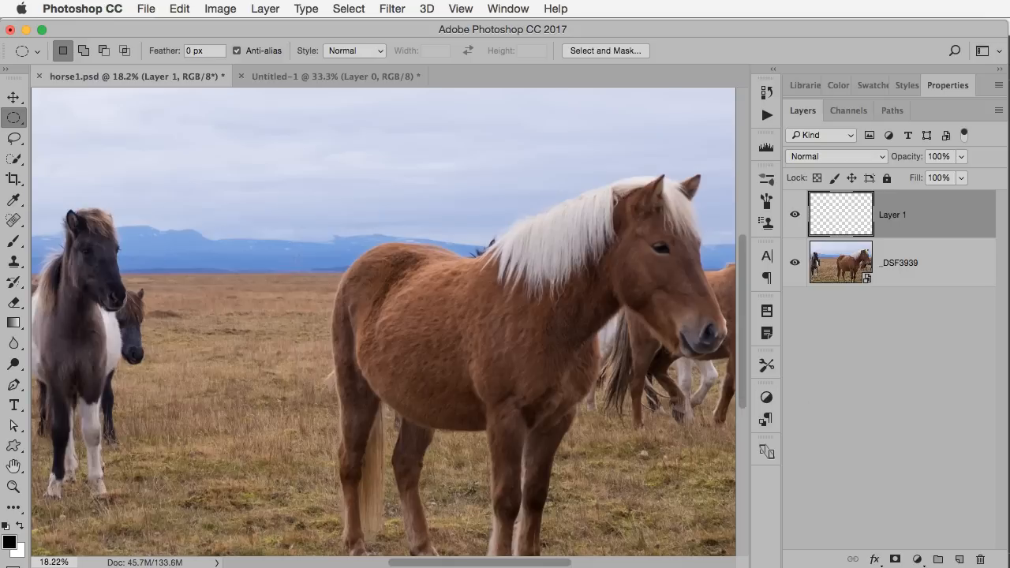
# Dab a few faint snow streaks over the horse photo's sky with the custom brush on Layer 1
pyautogui.press('cmd+a')
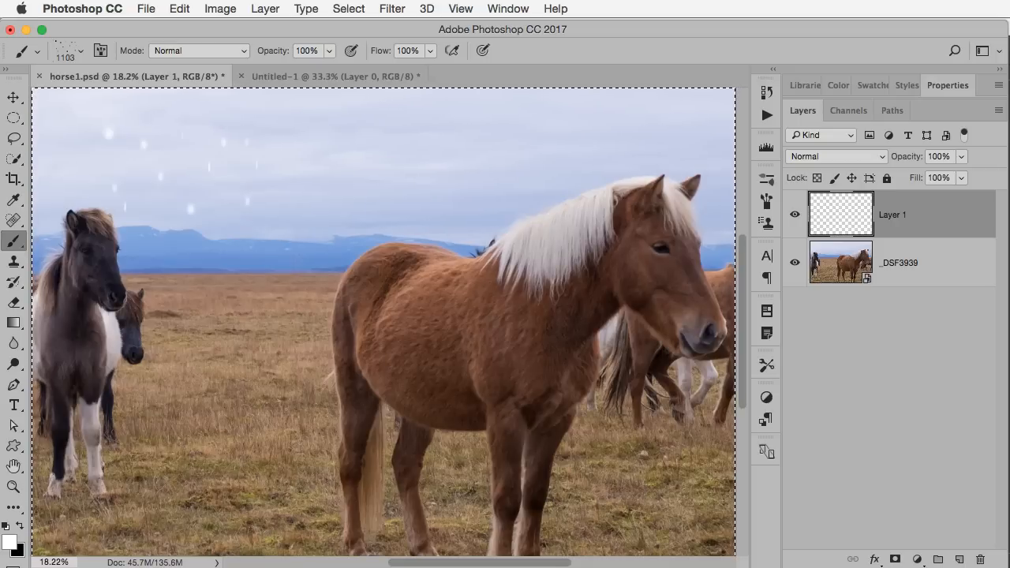
pyautogui.click(180, 9)
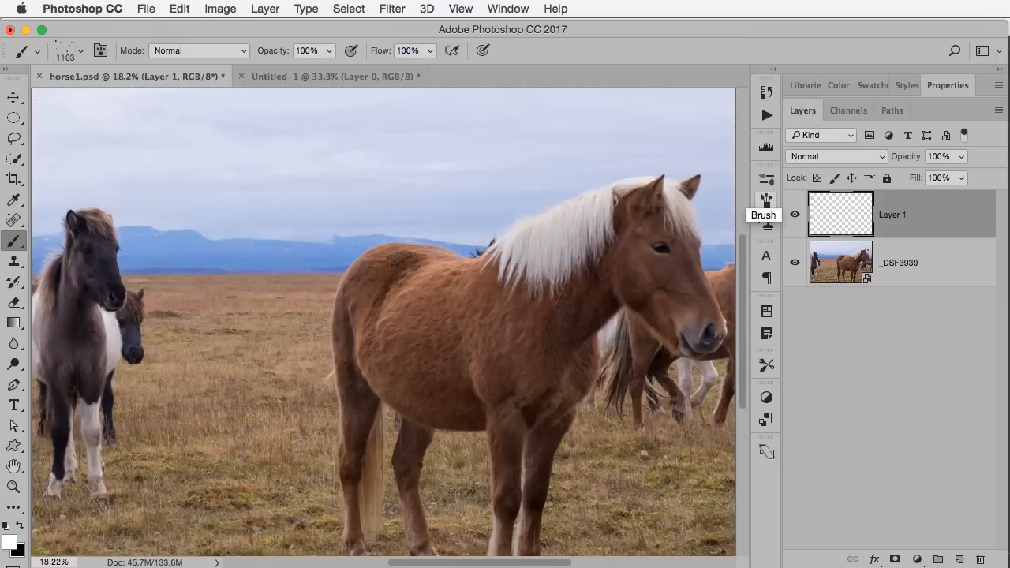
# In Brush Settings enable Shape Dynamics with 10% Size Jitter and Scattering at about 296% with Count 3
pyautogui.click(763, 202)
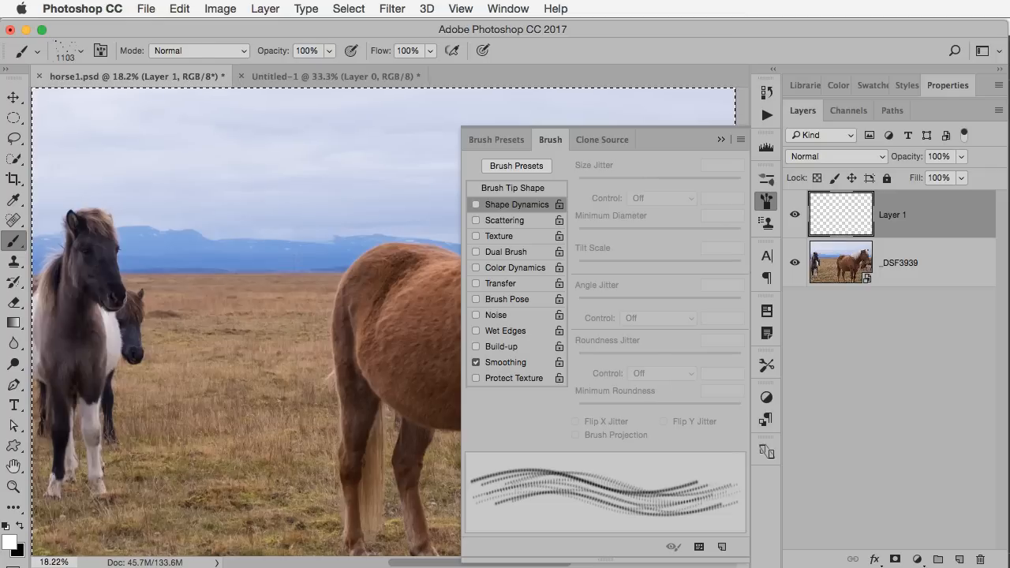
pyautogui.click(511, 187)
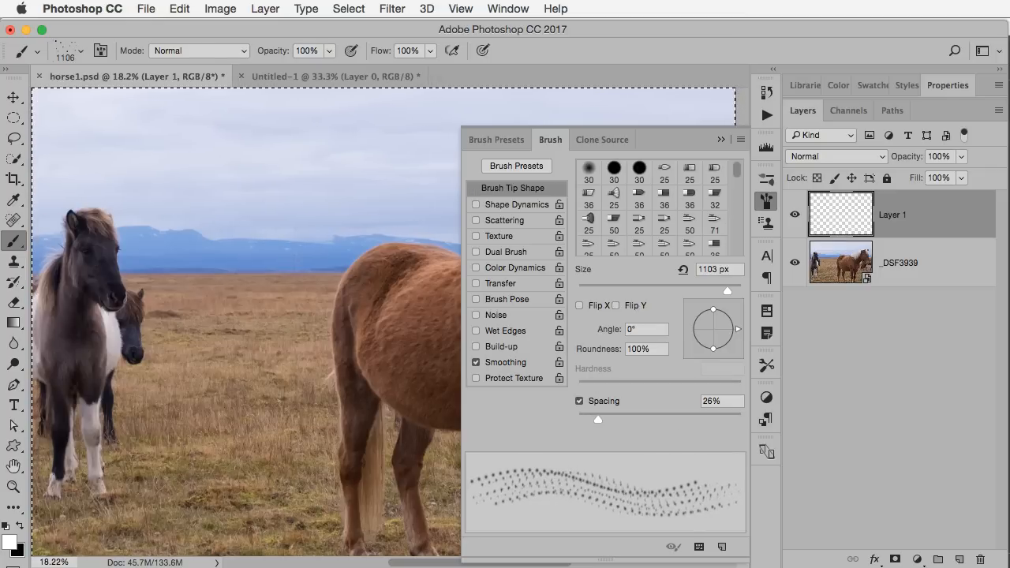
pyautogui.click(517, 206)
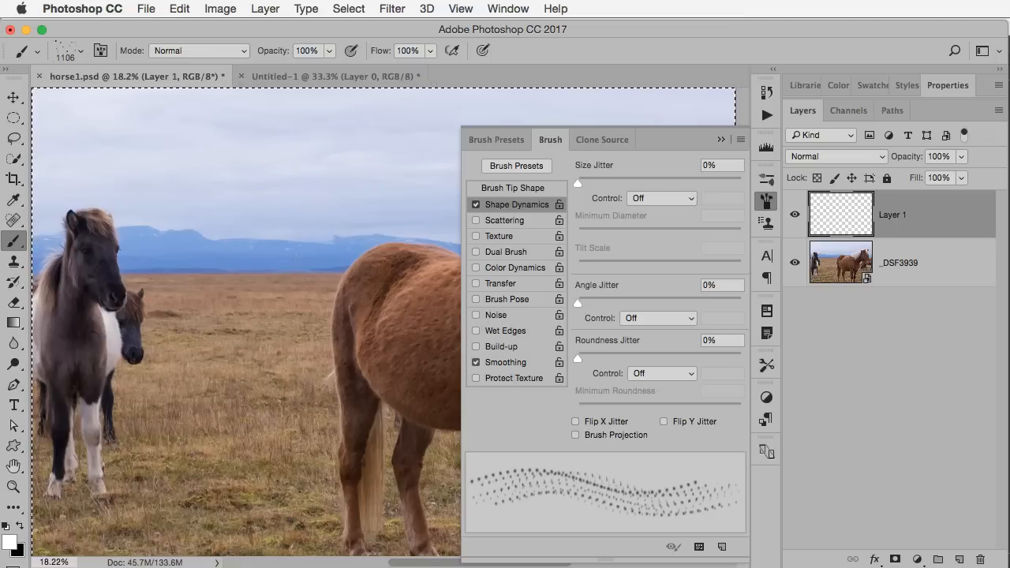
pyautogui.moveTo(577, 183); pyautogui.dragTo(593, 183)
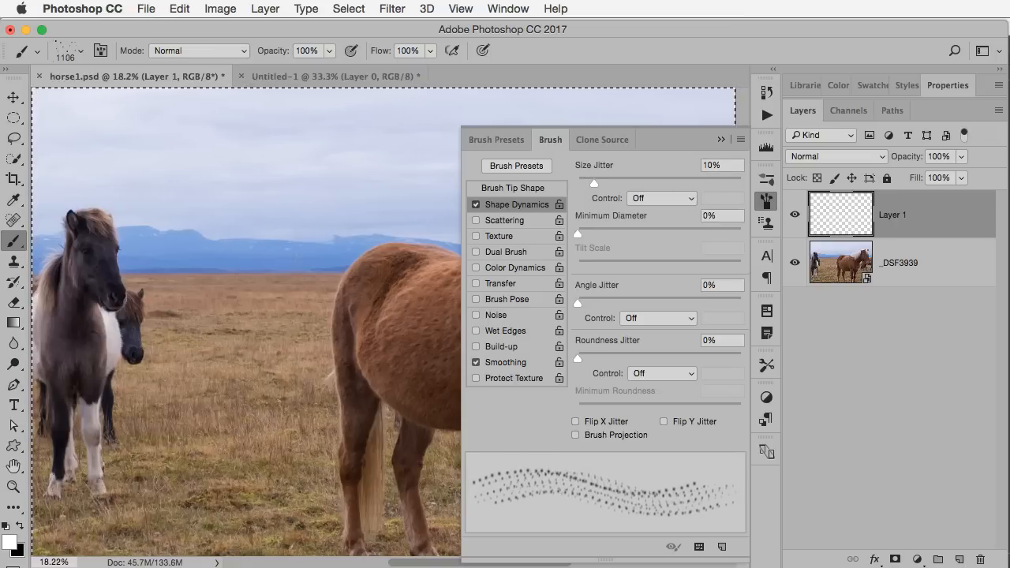
pyautogui.click(505, 221)
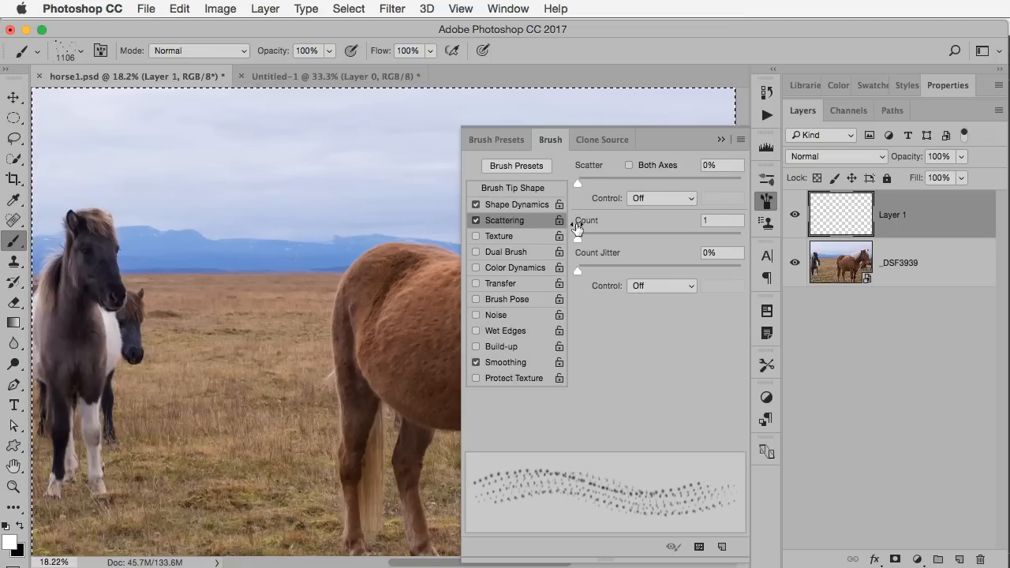
pyautogui.moveTo(577, 183); pyautogui.dragTo(634, 183)
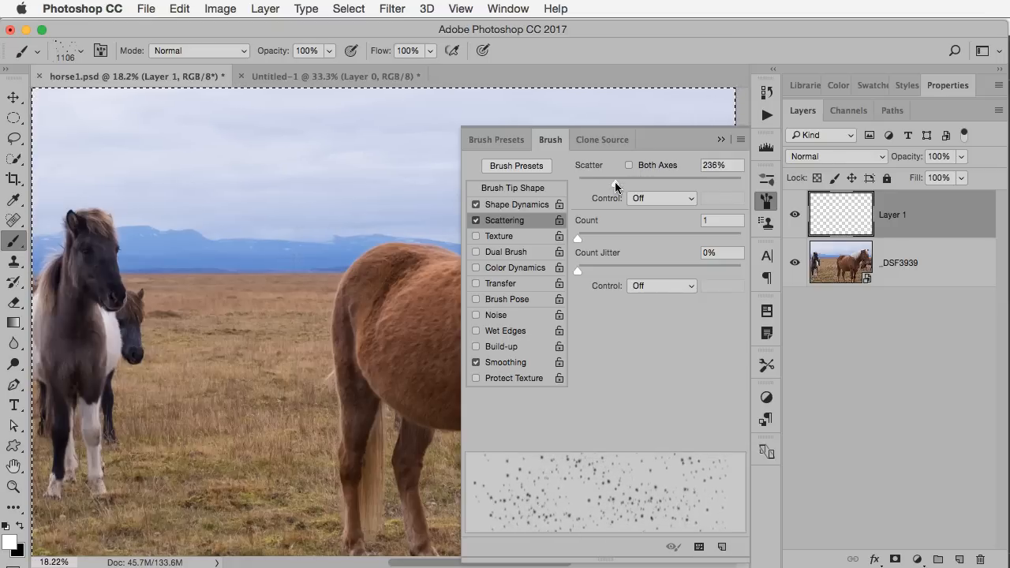
pyautogui.moveTo(599, 183); pyautogui.dragTo(624, 183)
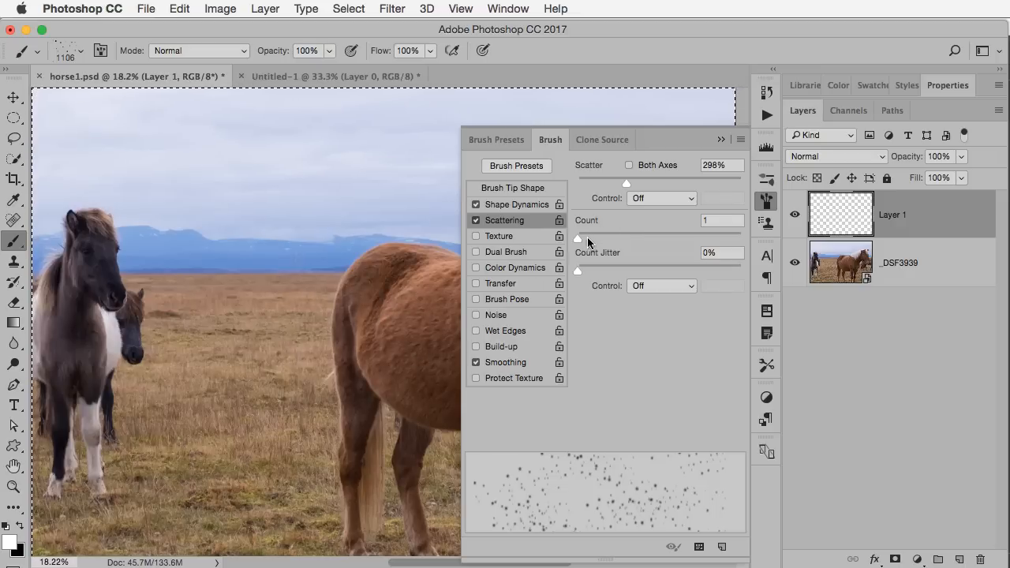
pyautogui.moveTo(577, 238); pyautogui.dragTo(596, 238)
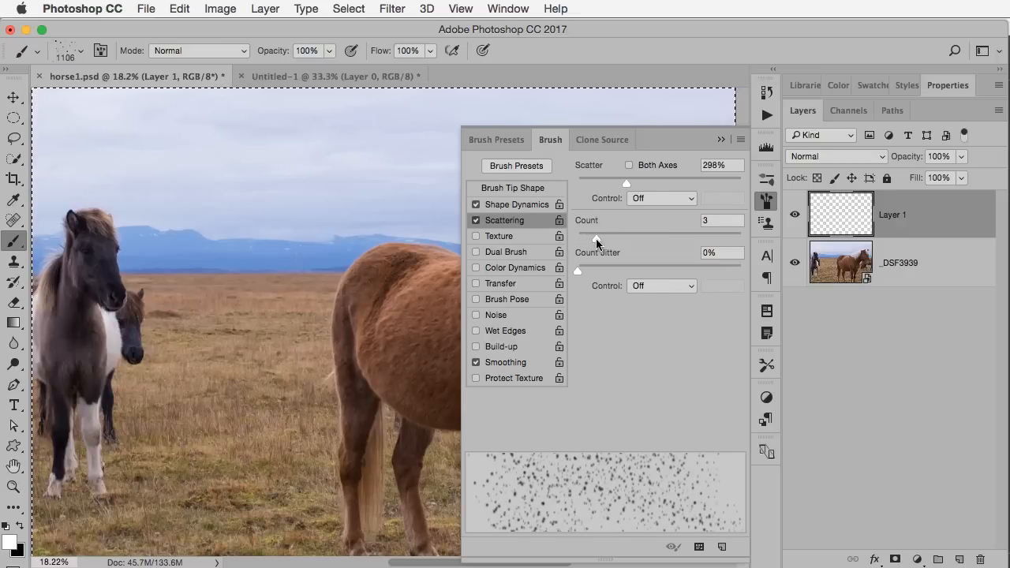
pyautogui.moveTo(623, 234)
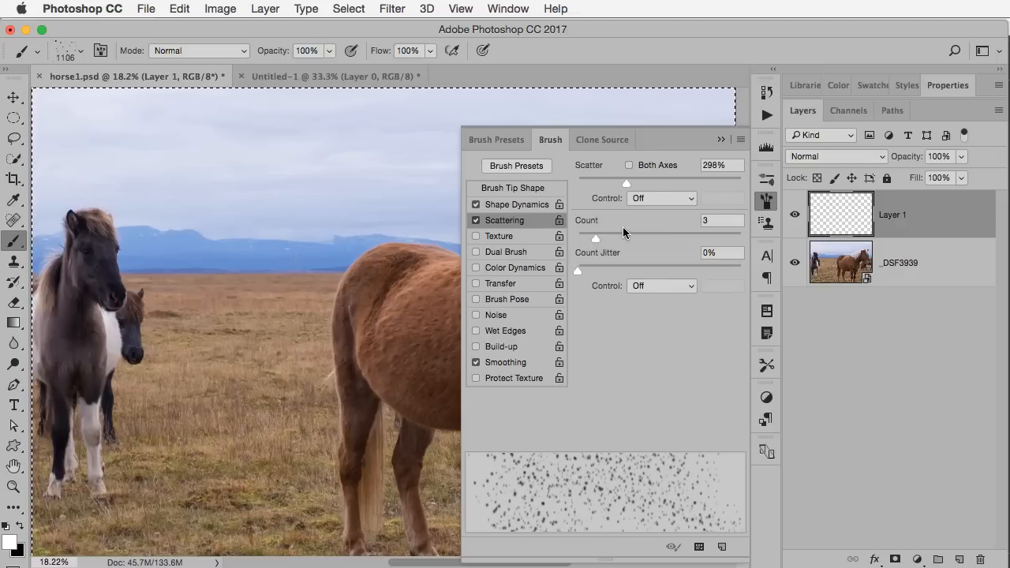
pyautogui.moveTo(624, 183); pyautogui.dragTo(637, 183)
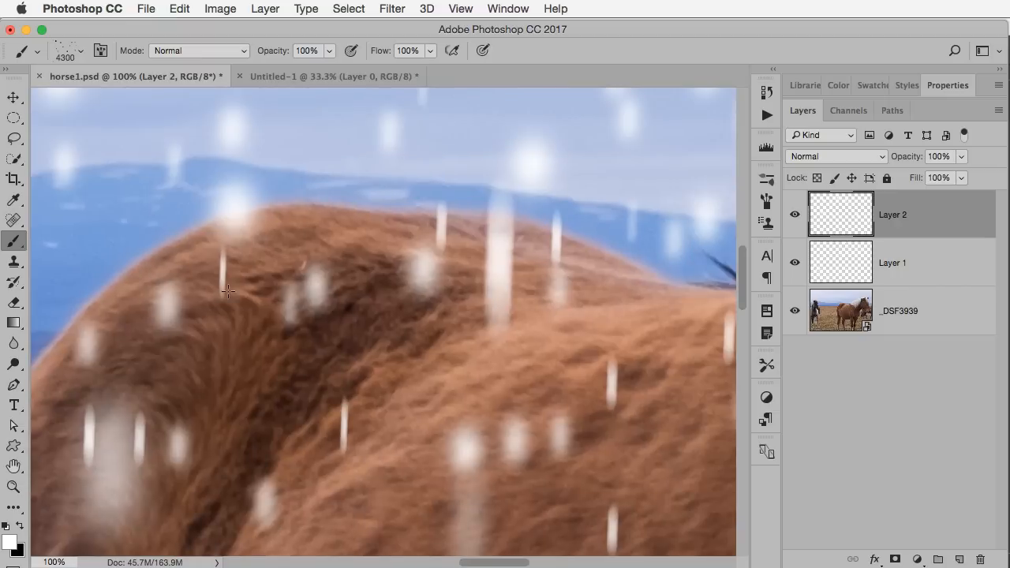
# In the brush source document, turn the Motion Blur angle so the streaks fall nearly straight down
pyautogui.click(323, 75)
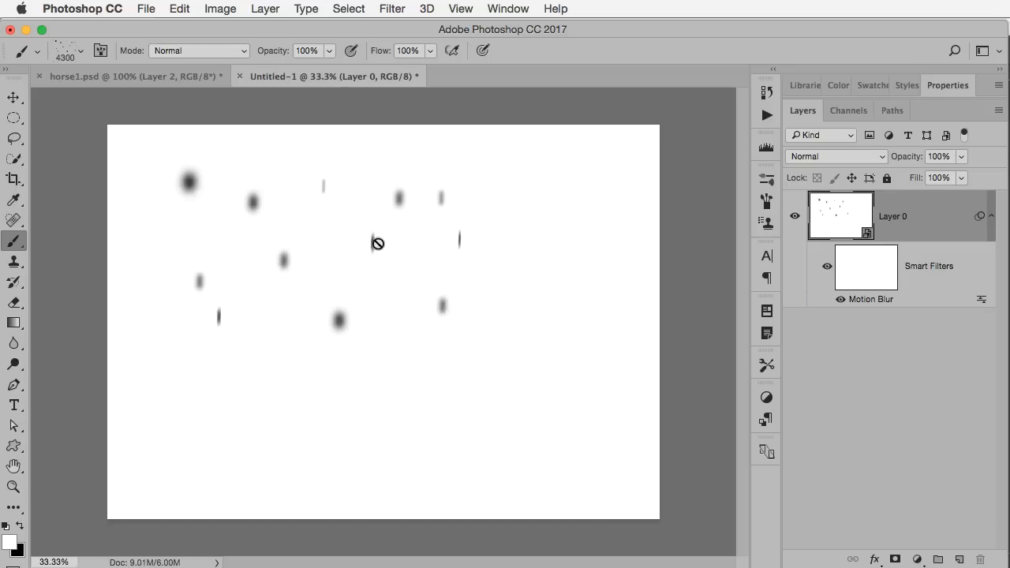
pyautogui.moveTo(297, 142)
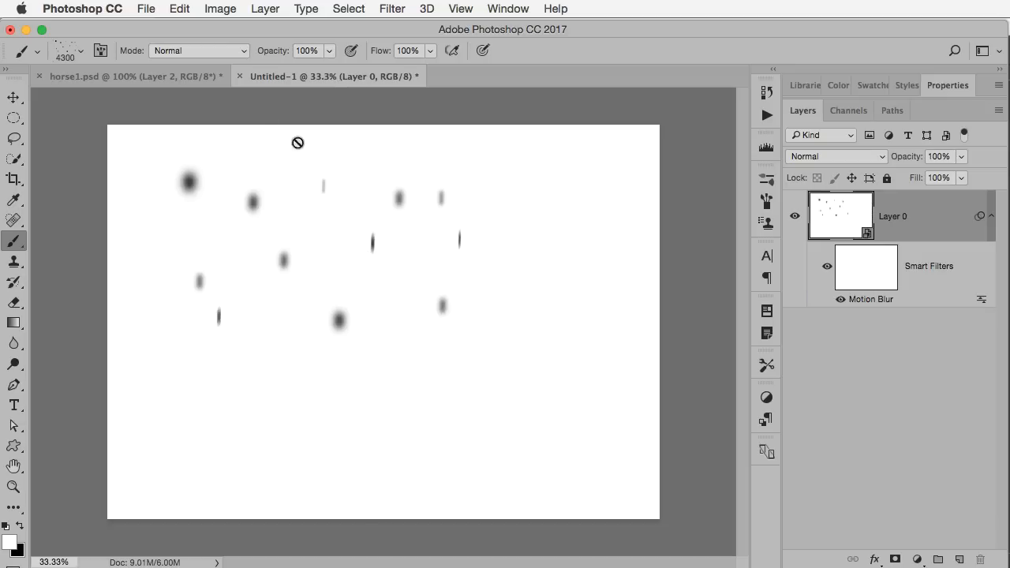
pyautogui.moveTo(874, 277)
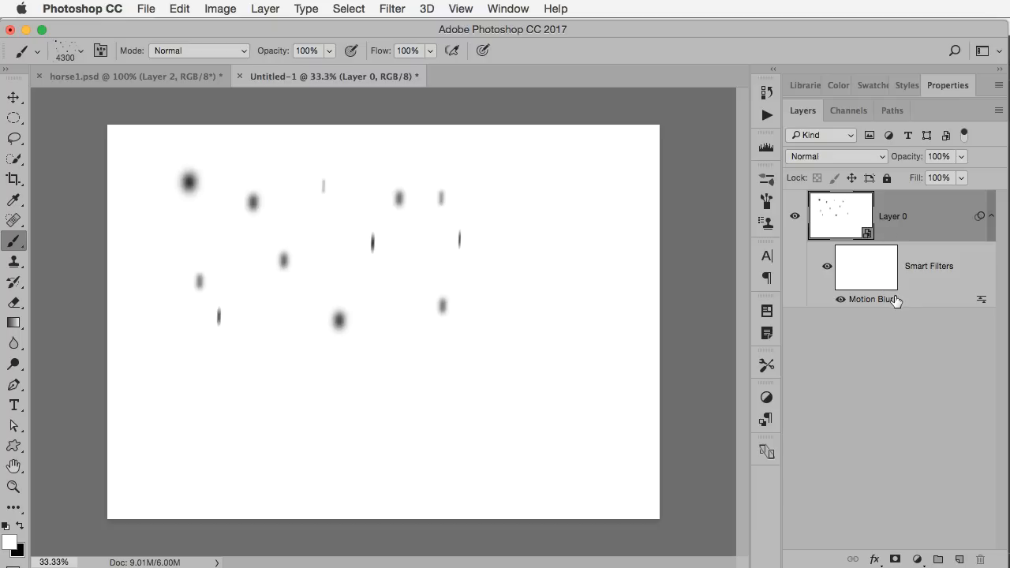
pyautogui.doubleClick(868, 299)
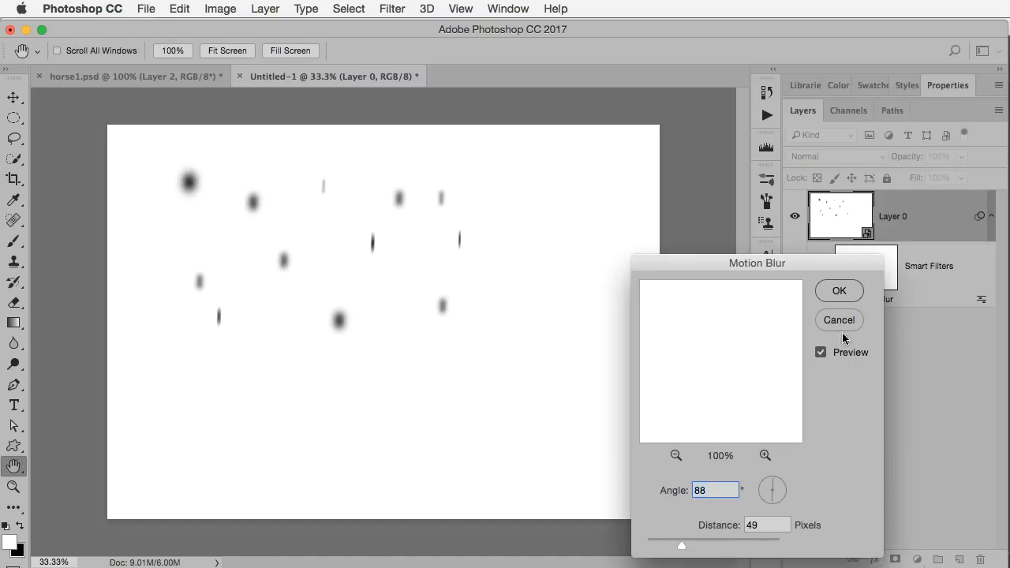
pyautogui.write('97')
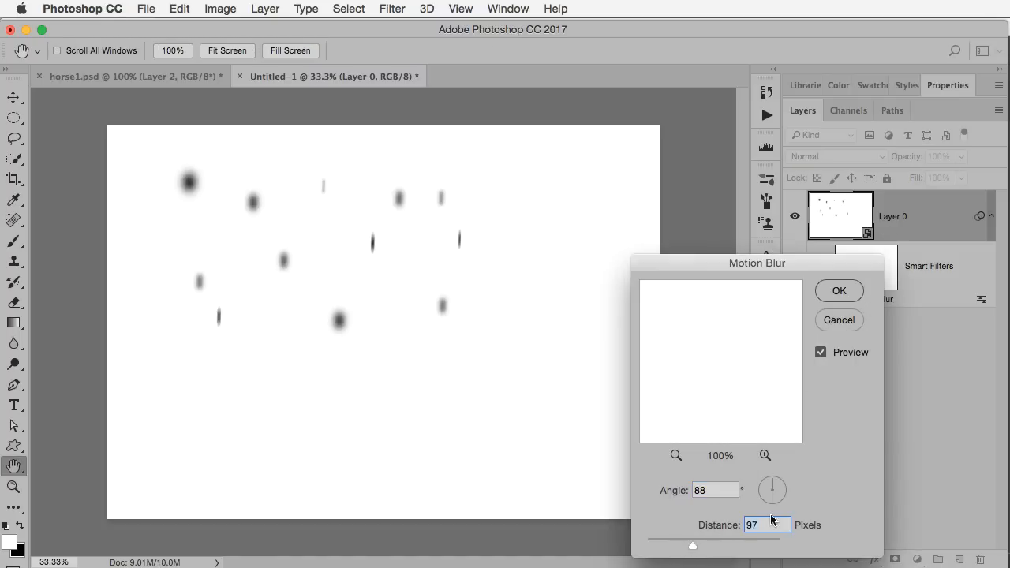
pyautogui.moveTo(776, 476); pyautogui.dragTo(770, 503)
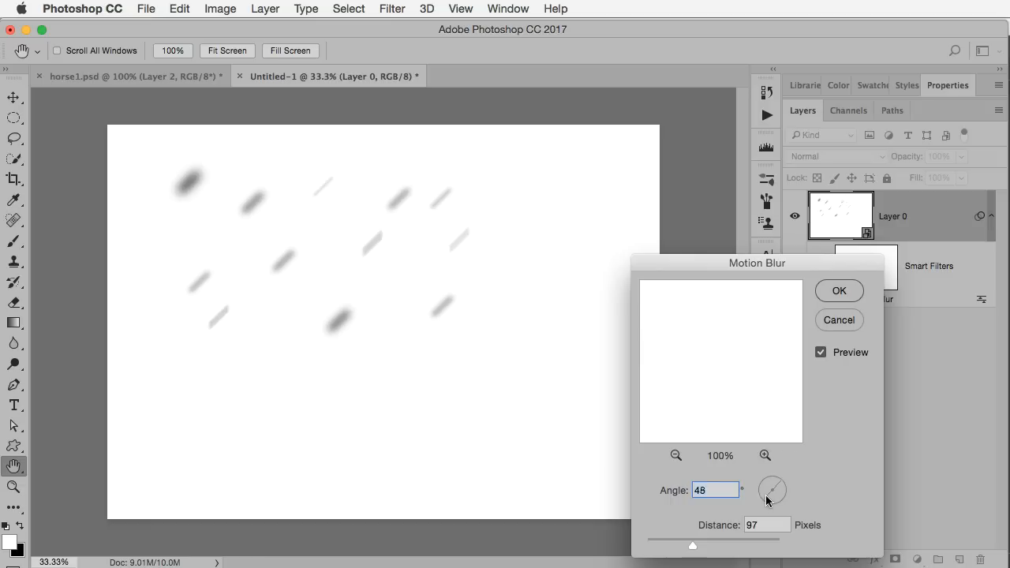
pyautogui.moveTo(776, 481); pyautogui.dragTo(772, 497)
pyautogui.write('72')
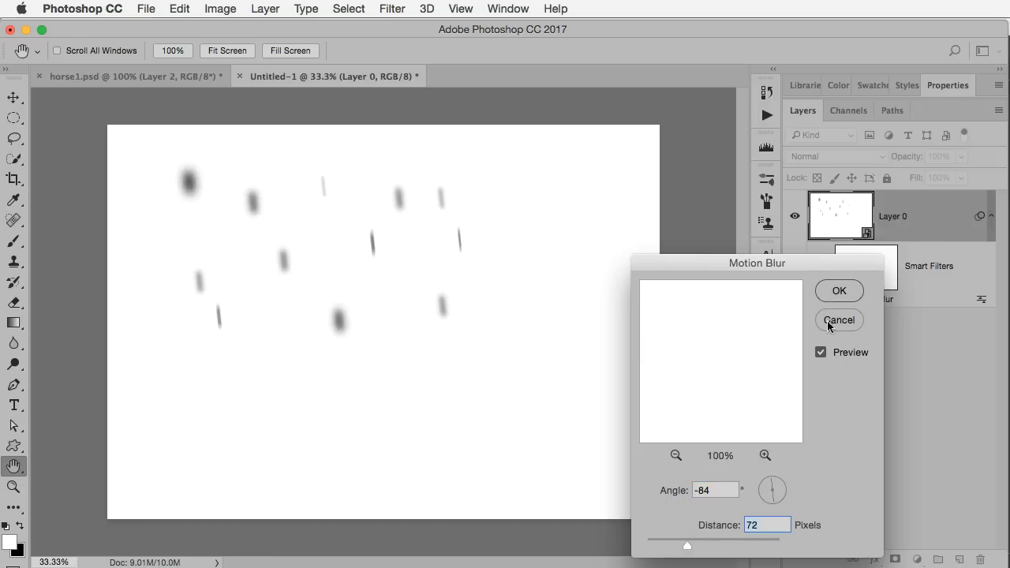
pyautogui.click(839, 290)
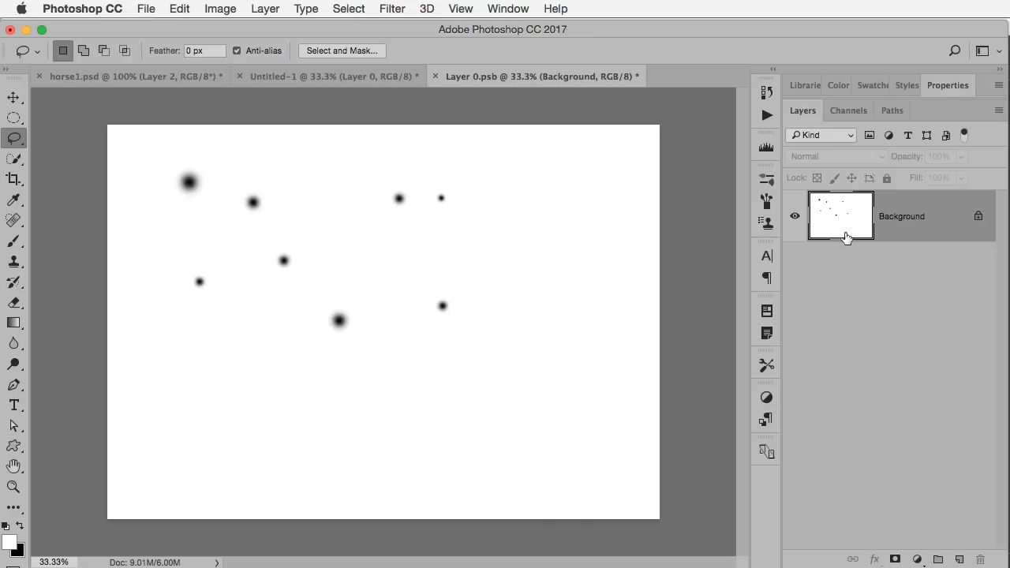
pyautogui.moveTo(833, 221)
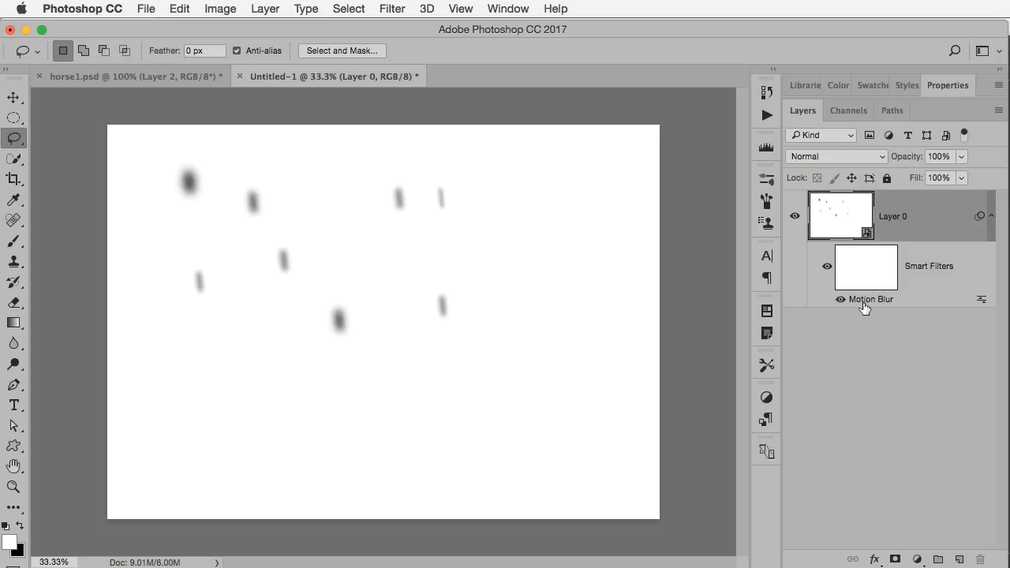
# Shorten the Motion Blur distance to about 37 pixels on the dot pattern
pyautogui.doubleClick(869, 298)
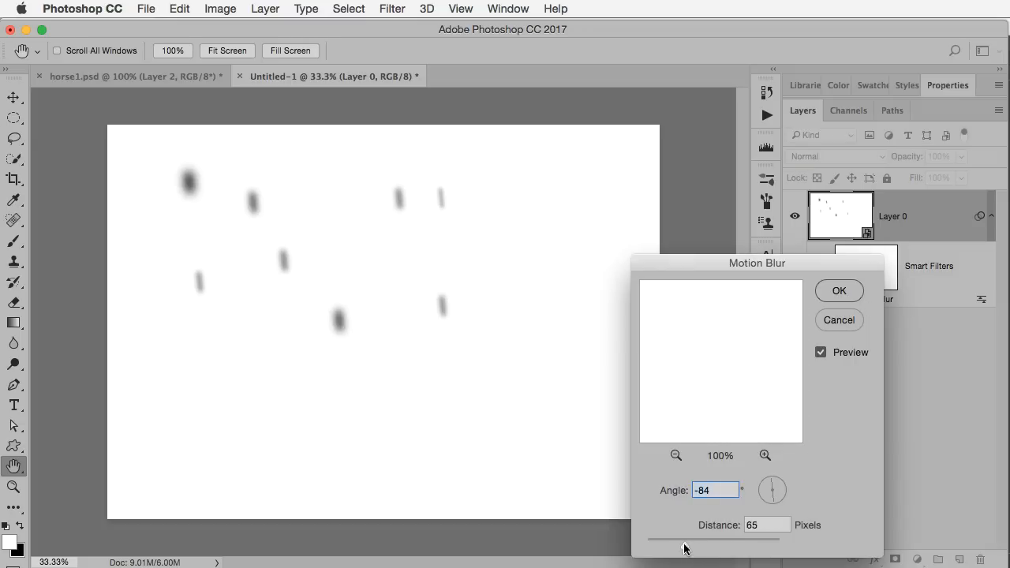
pyautogui.moveTo(713, 540); pyautogui.dragTo(672, 546)
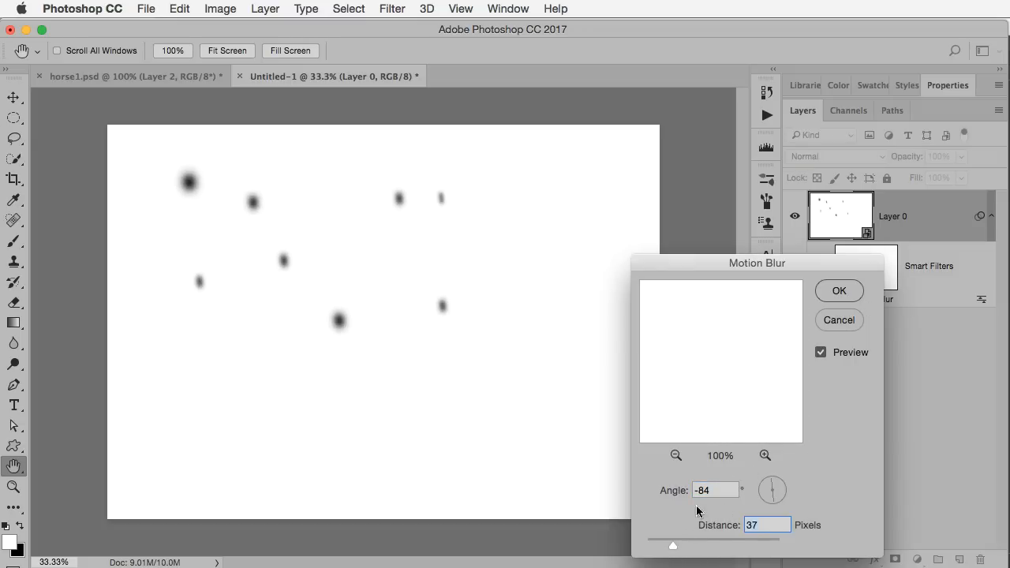
pyautogui.click(839, 290)
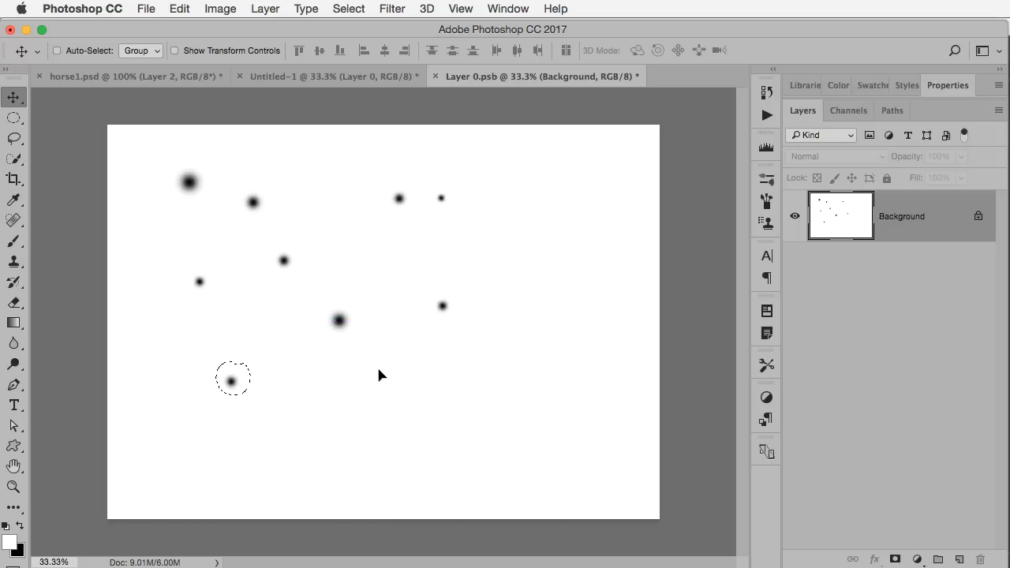
pyautogui.moveTo(685, 183)
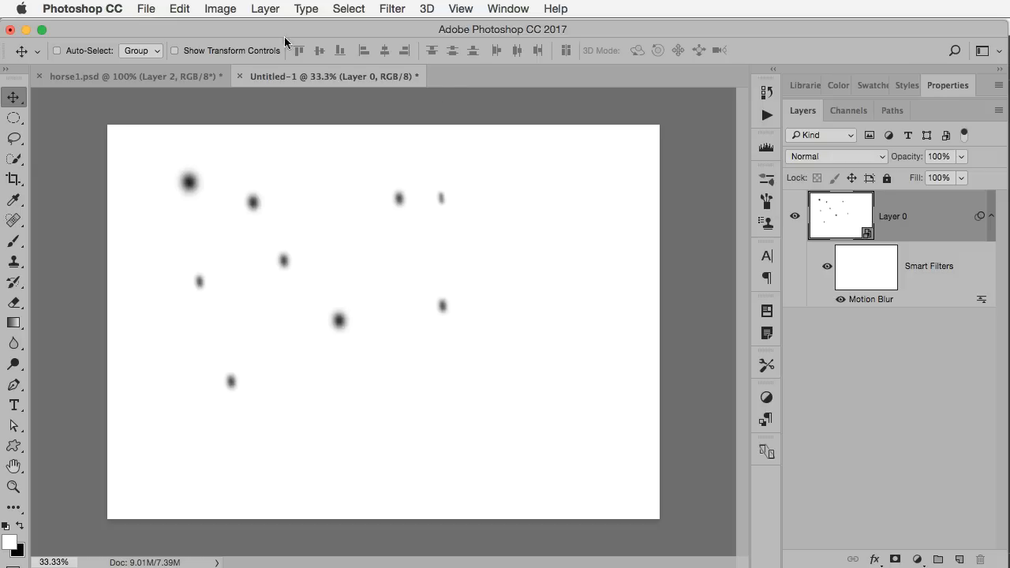
# Define the streaked dot pattern as a second brush preset named snow2
pyautogui.click(179, 9)
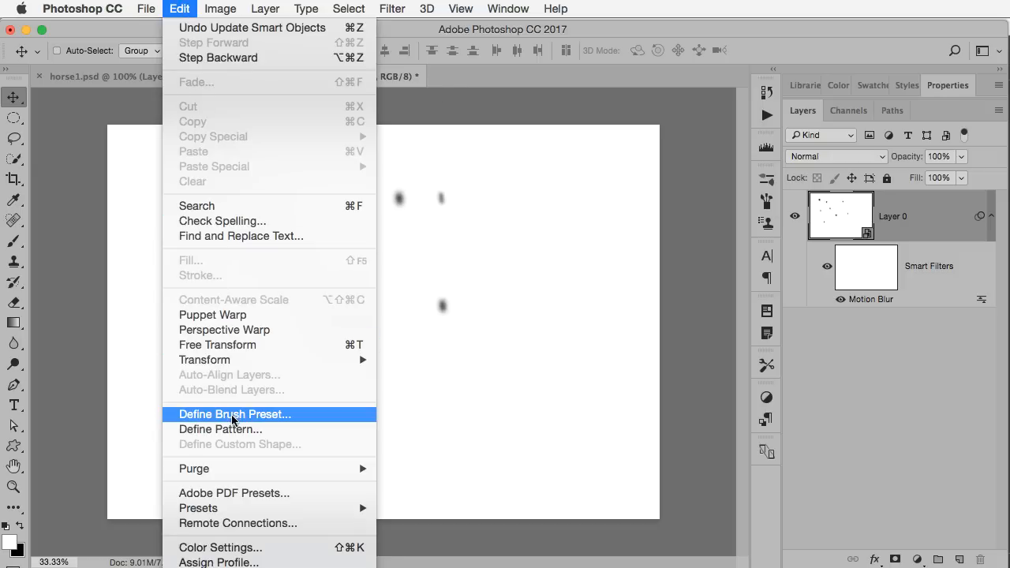
pyautogui.click(234, 414)
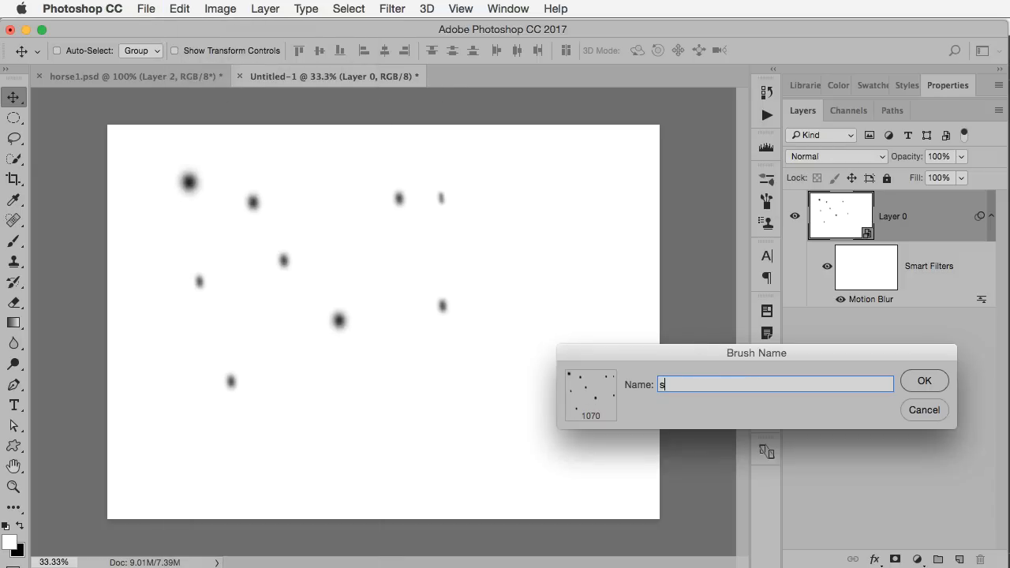
pyautogui.write('now2')
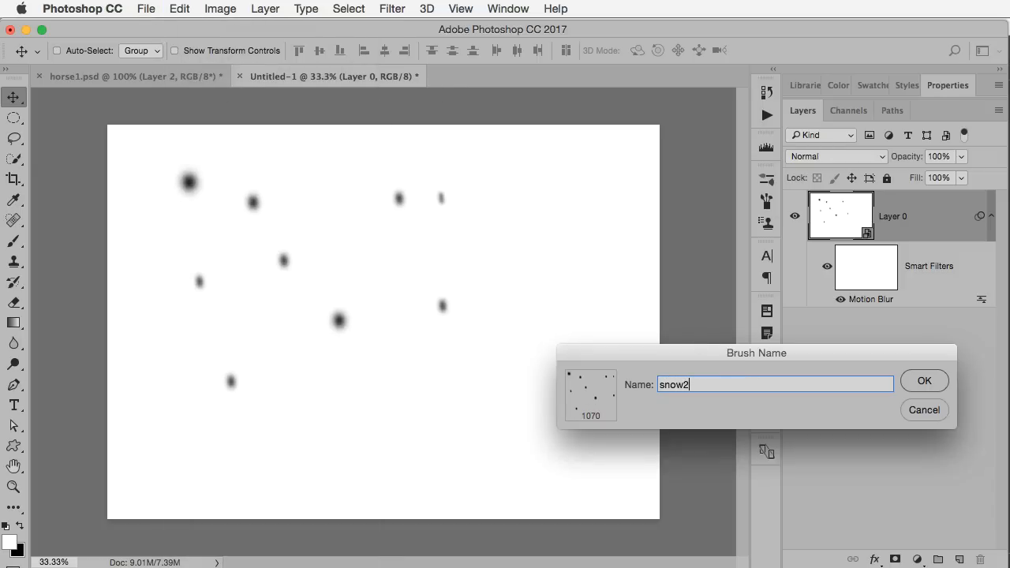
pyautogui.click(925, 380)
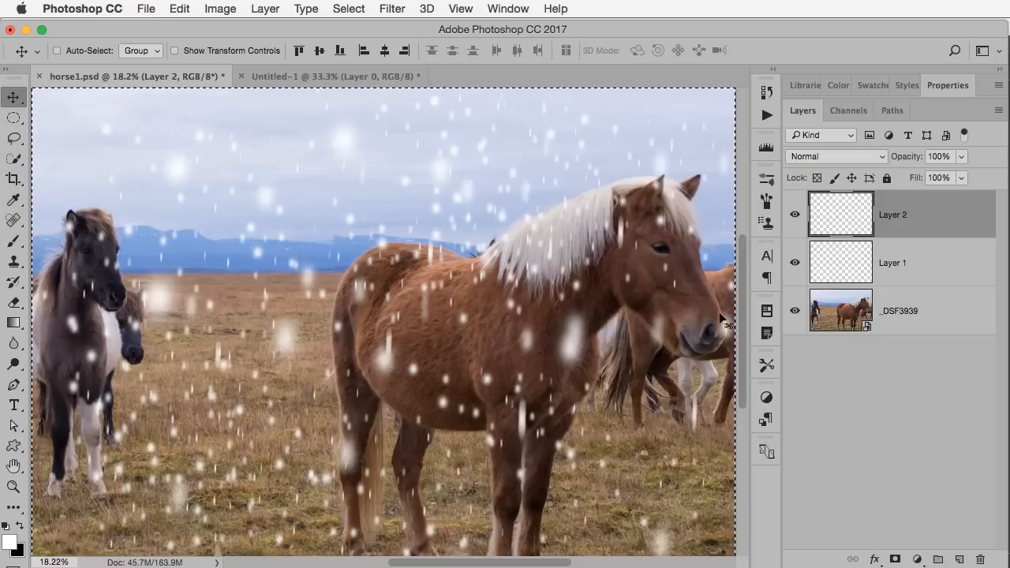
# Rename the top snow layer to 'larger snow'
pyautogui.click(56, 50)
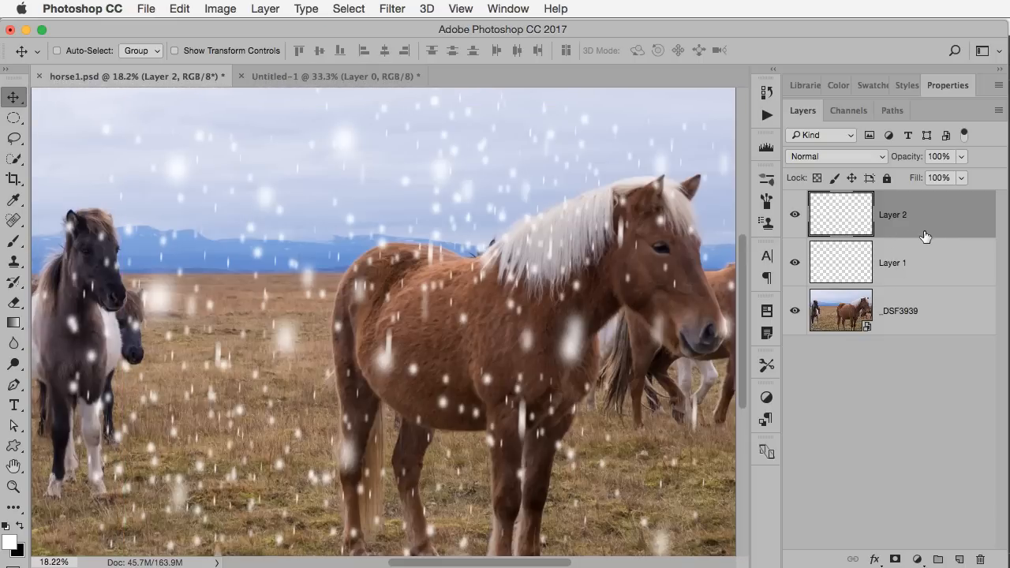
pyautogui.moveTo(892, 221)
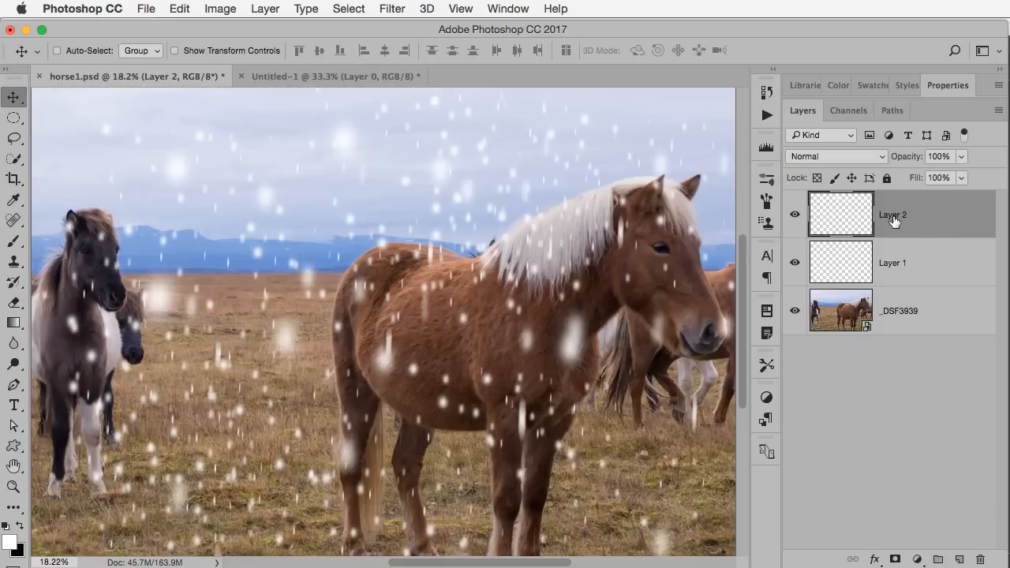
pyautogui.doubleClick(893, 215)
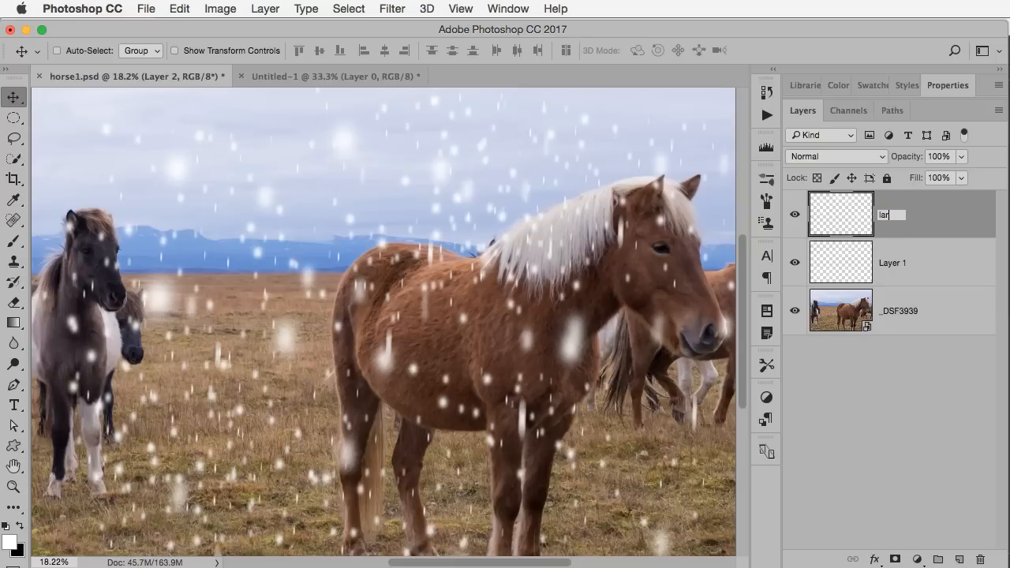
pyautogui.write('larger snow')
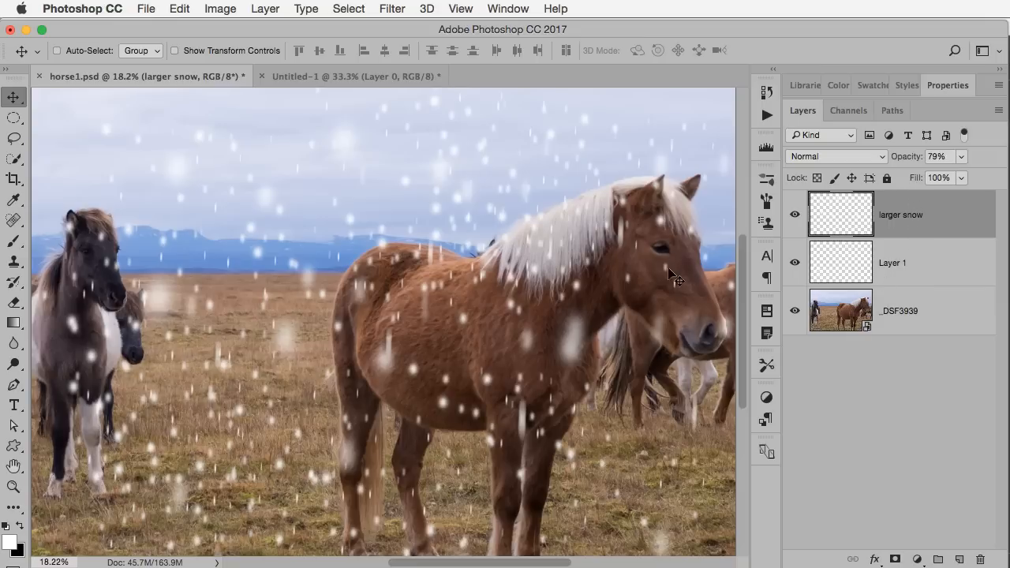
pyautogui.moveTo(692, 316)
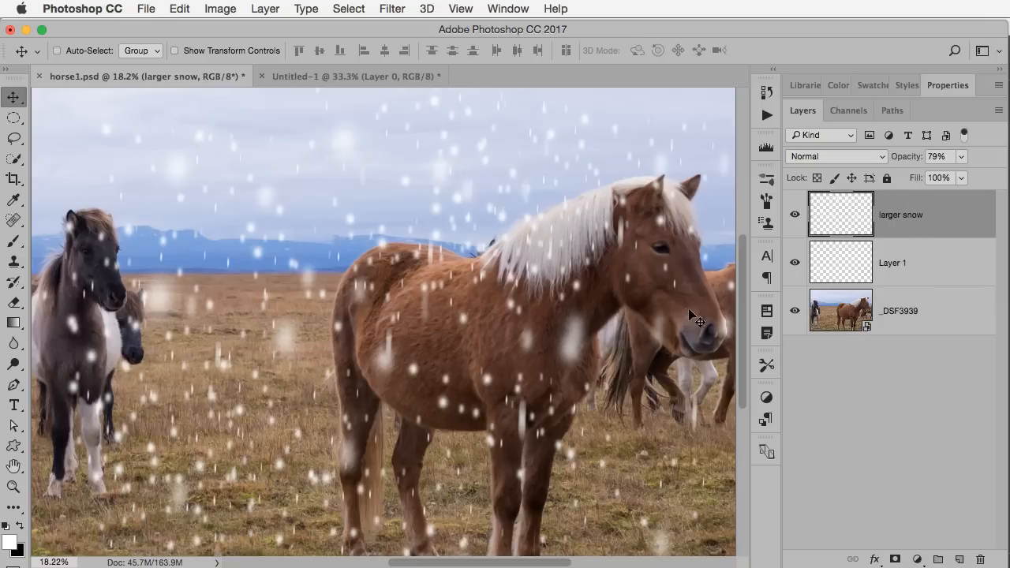
pyautogui.moveTo(662, 253)
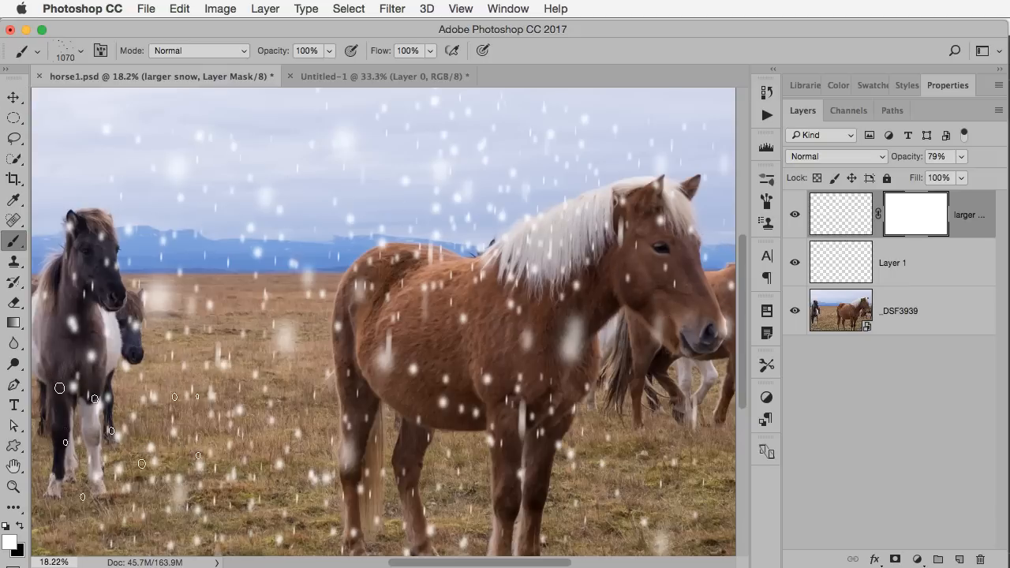
# Choose a soft round brush from the Brush Preset picker for painting on the snow layer's mask
pyautogui.click(82, 50)
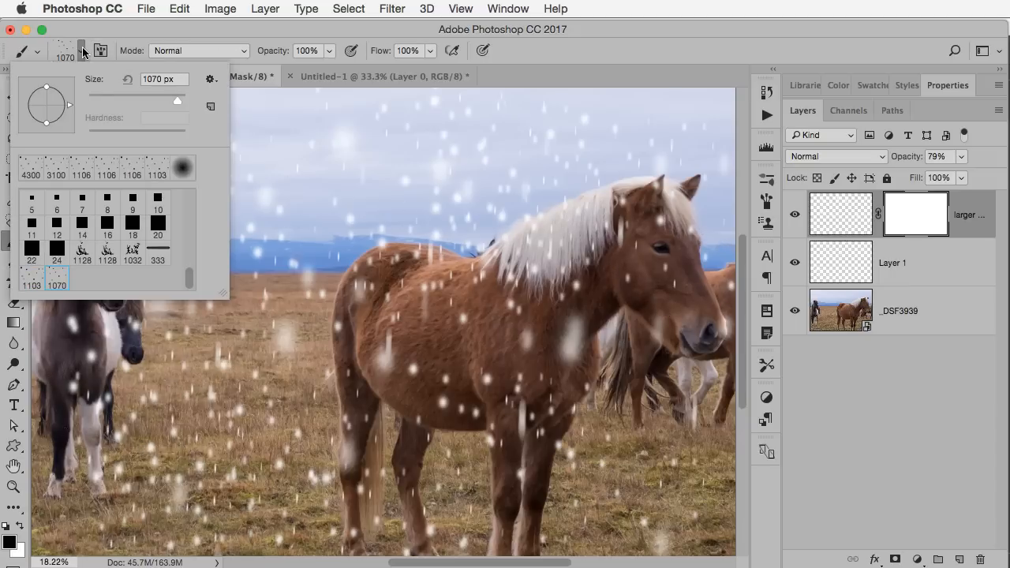
pyautogui.scroll(-3)
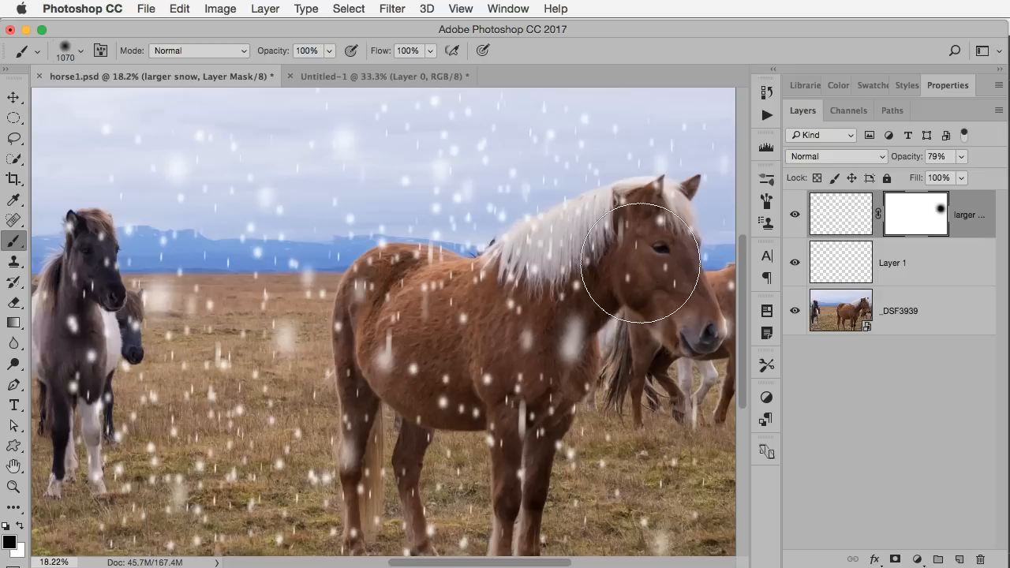
pyautogui.moveTo(602, 332)
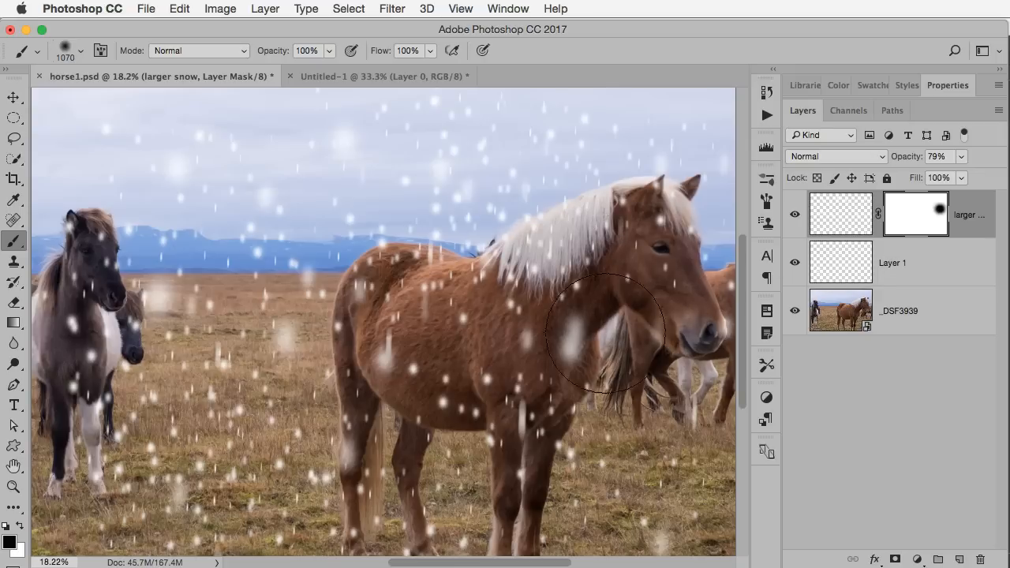